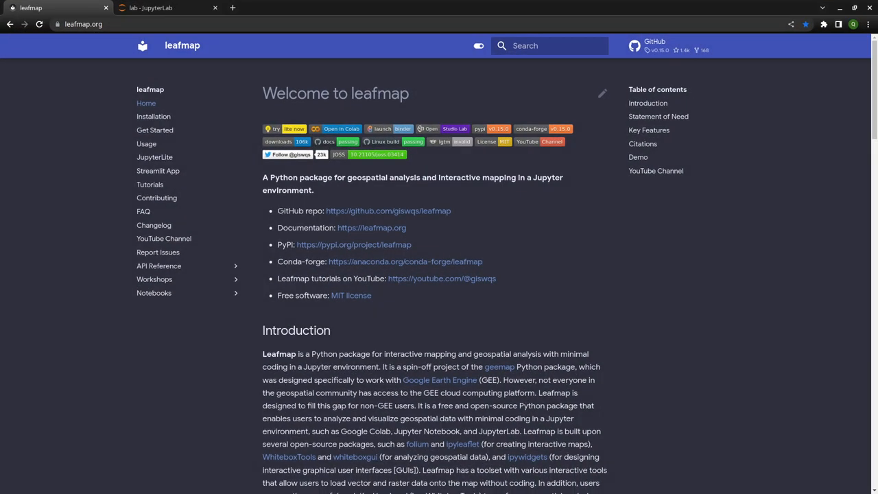
{"action": "mouse_move", "coordinate": [566, 164]}
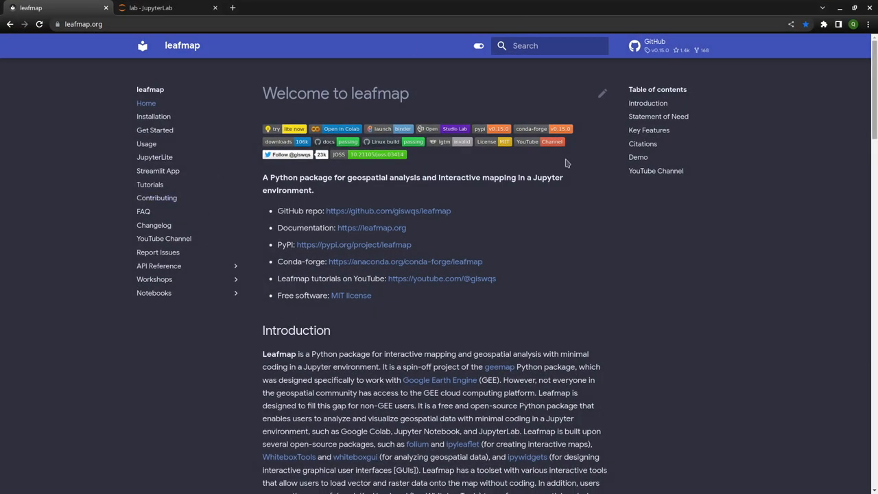
From the Tutorials list, reach item 61 and open its animated-GIF notebook page
{"action": "left_click", "coordinate": [150, 184]}
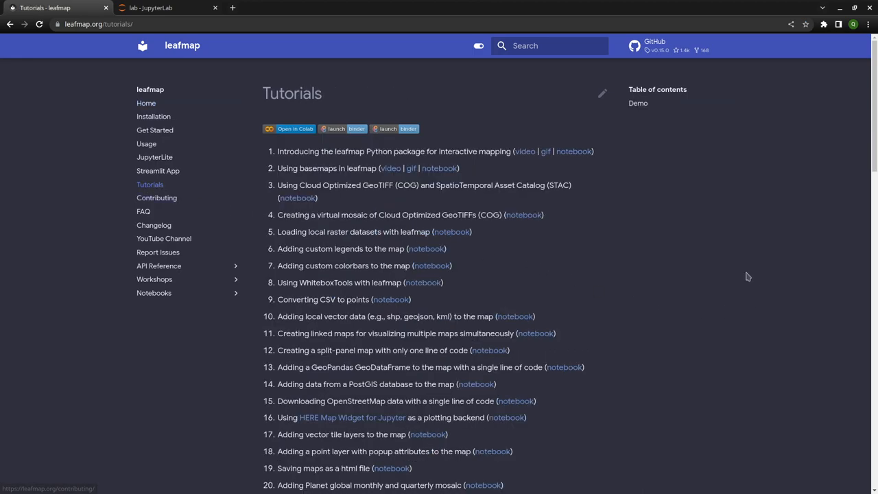
{"action": "scroll", "scroll_direction": "down", "scroll_amount": 3}
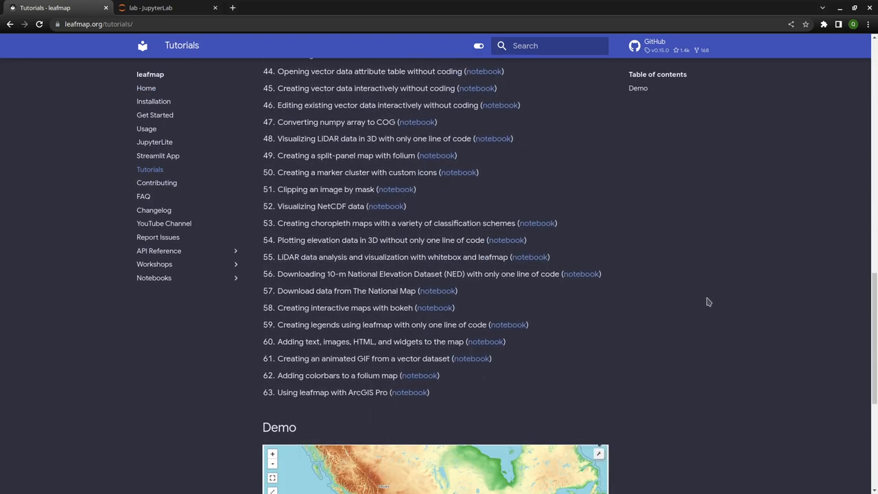
{"action": "scroll", "scroll_direction": "down", "scroll_amount": 3}
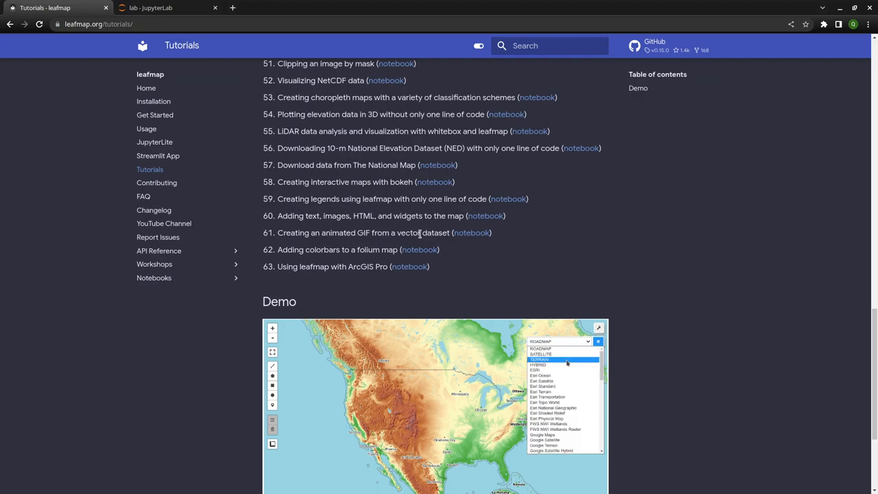
{"action": "left_click", "coordinate": [472, 234]}
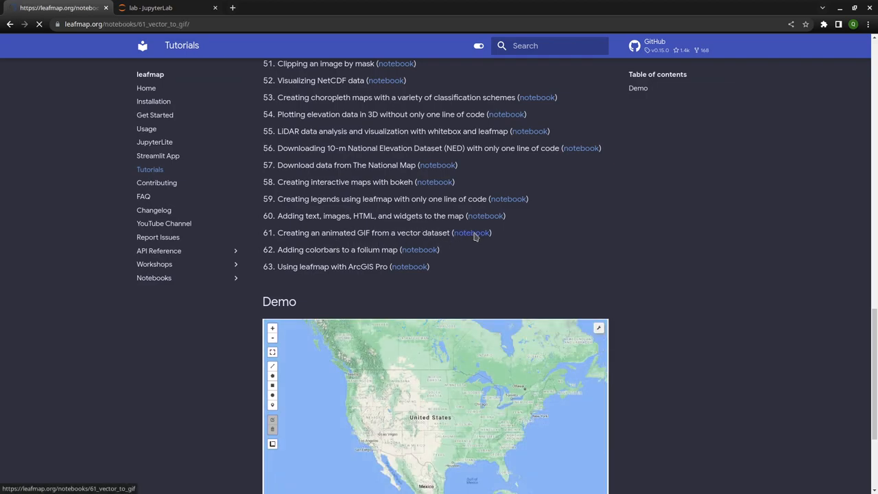
{"action": "left_click", "coordinate": [472, 233]}
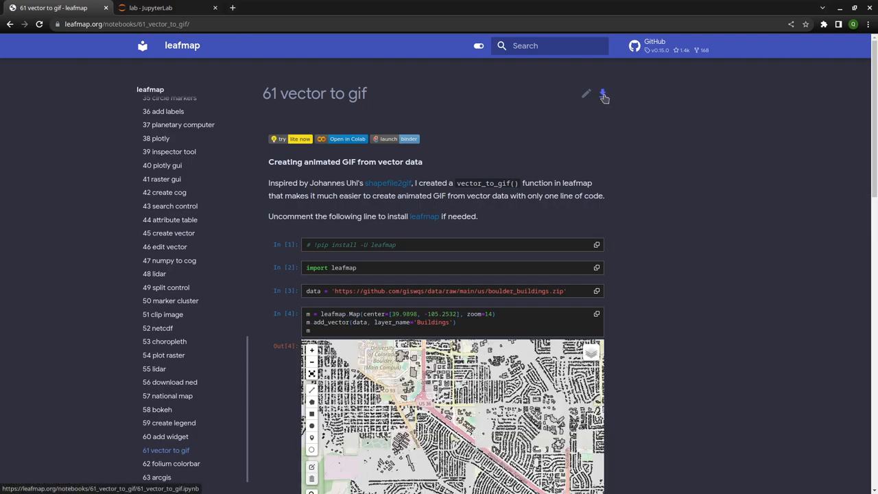
Download 61_vector_to_gif.ipynb and save it into the Downloads folder
{"action": "left_click", "coordinate": [604, 94]}
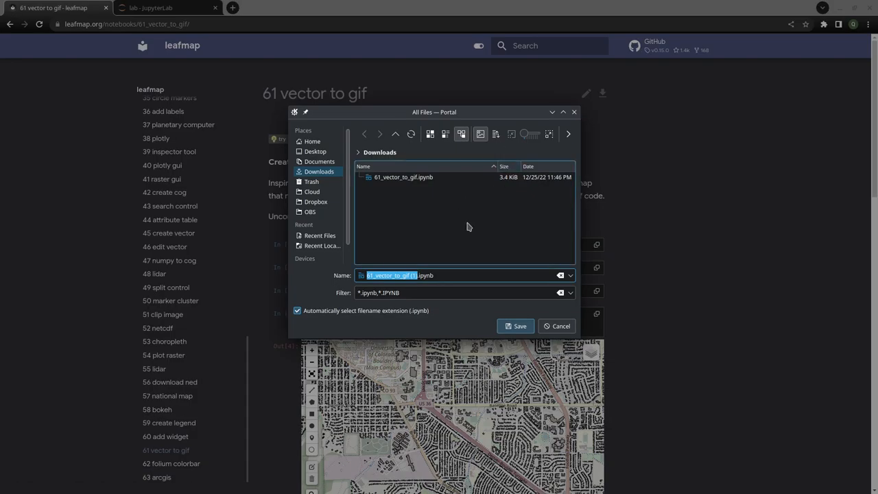
{"action": "left_click", "coordinate": [557, 326]}
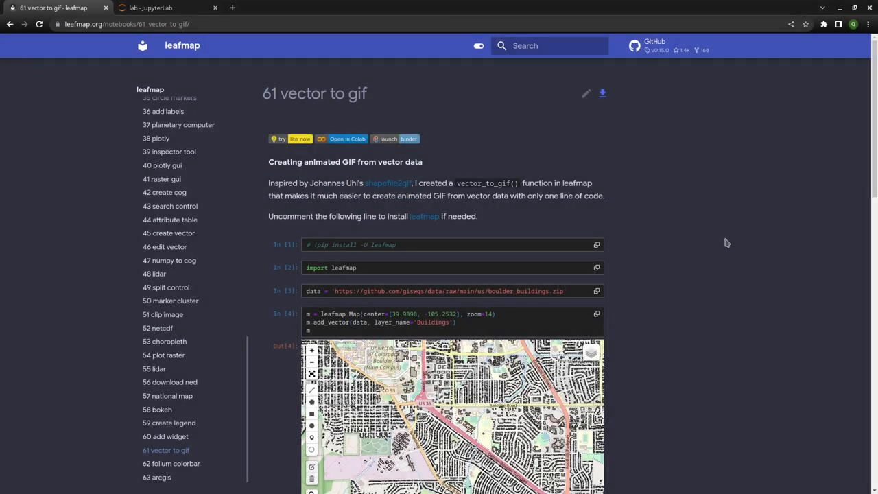
{"action": "mouse_move", "coordinate": [703, 226]}
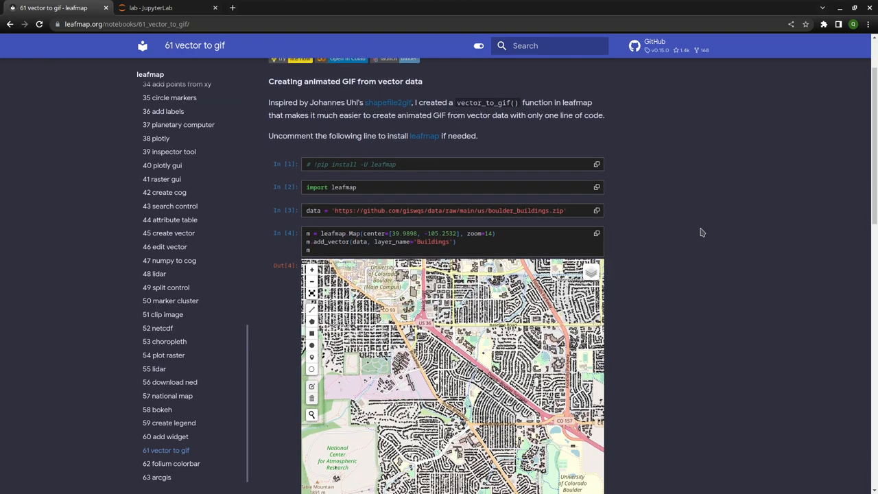
{"action": "scroll", "scroll_direction": "up", "scroll_amount": 3}
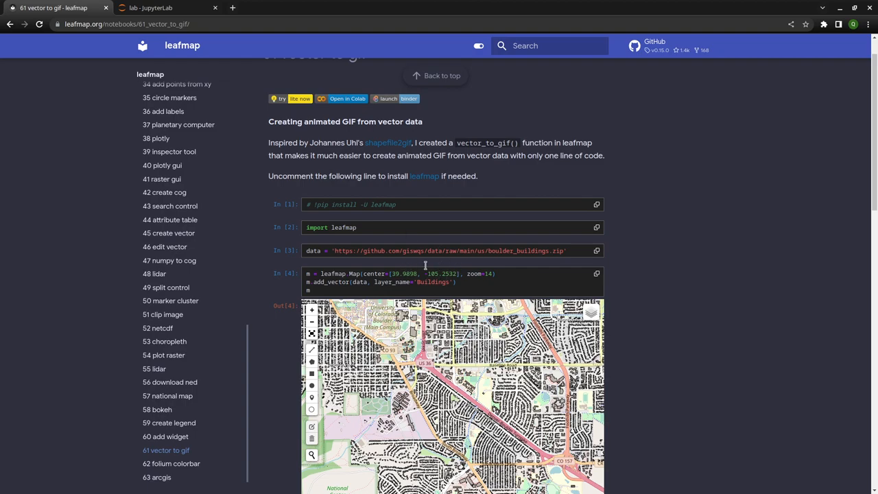
{"action": "mouse_move", "coordinate": [412, 156]}
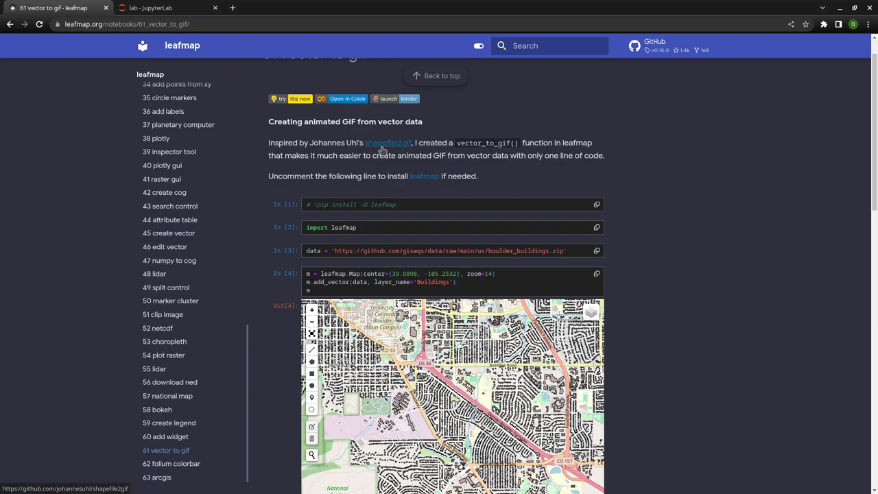
{"action": "mouse_move", "coordinate": [513, 170]}
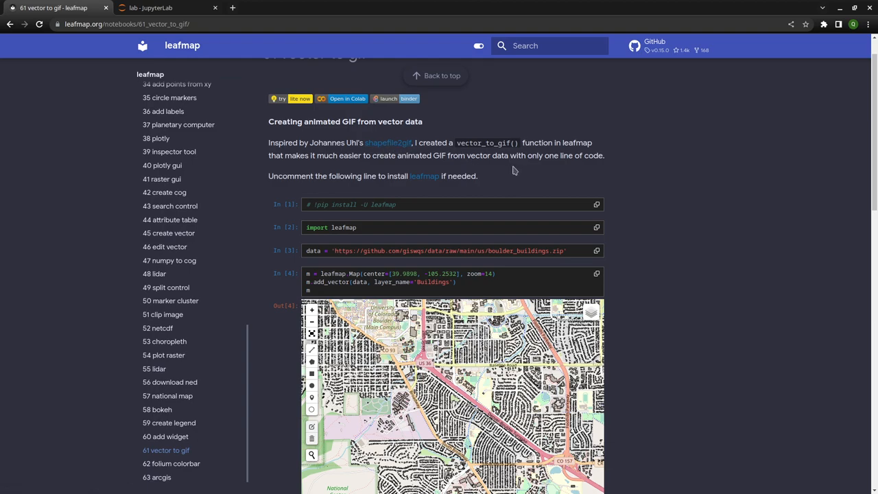
{"action": "mouse_move", "coordinate": [511, 178]}
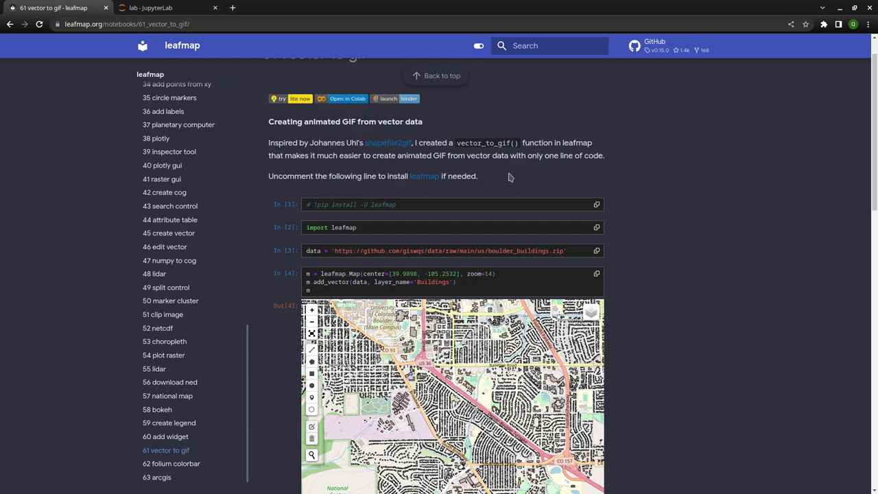
{"action": "mouse_move", "coordinate": [398, 151]}
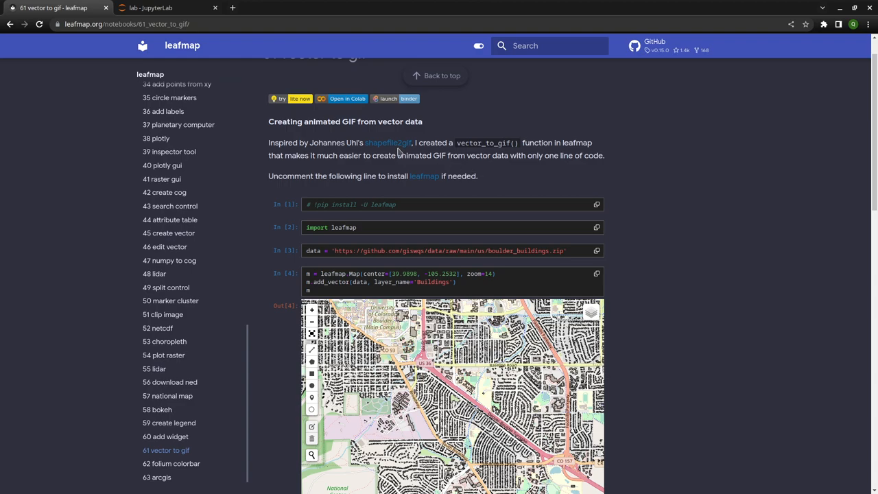
{"action": "mouse_move", "coordinate": [505, 182]}
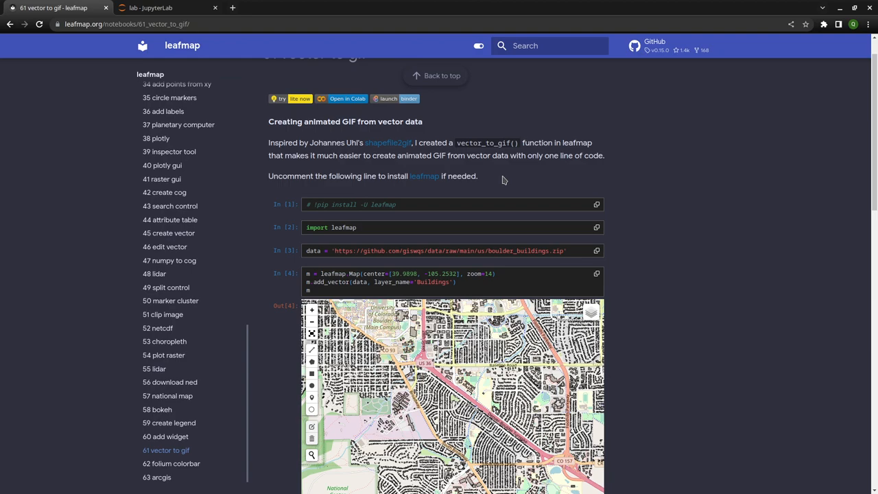
{"action": "mouse_move", "coordinate": [660, 244]}
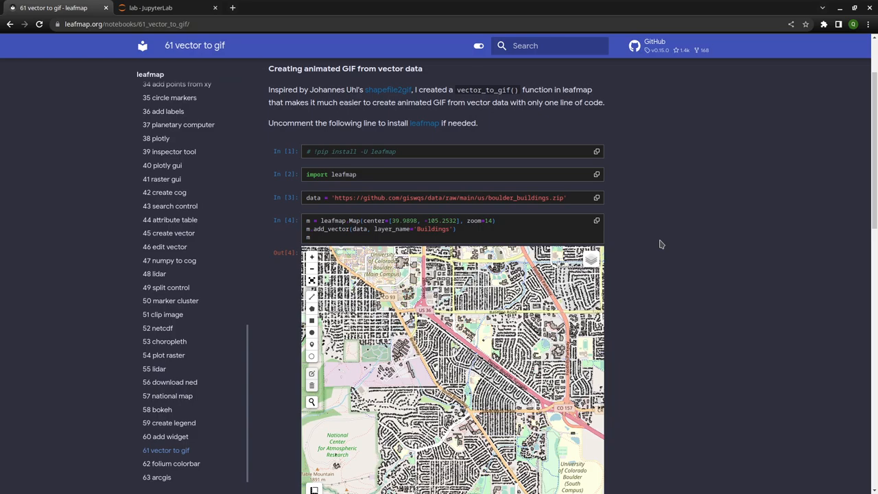
Switch to the JupyterLab session and locate the notebook's import leafmap cell
{"action": "left_click", "coordinate": [168, 8]}
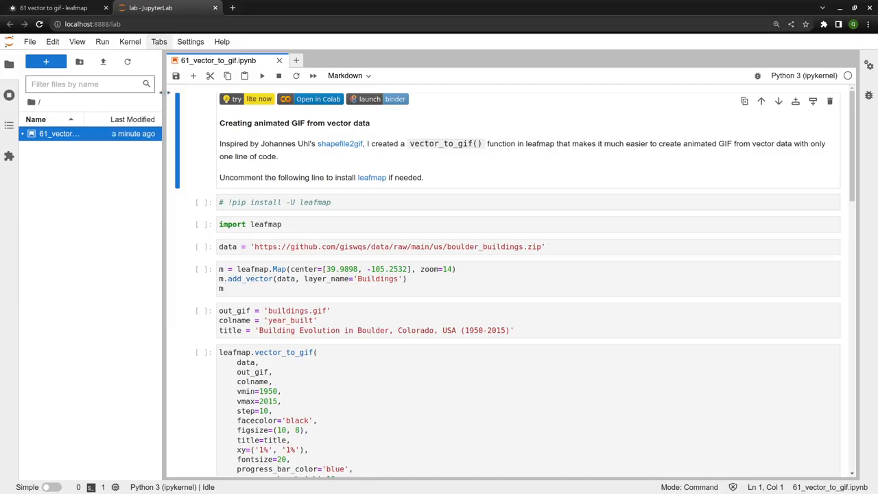
{"action": "scroll", "scroll_direction": "down", "scroll_amount": 3}
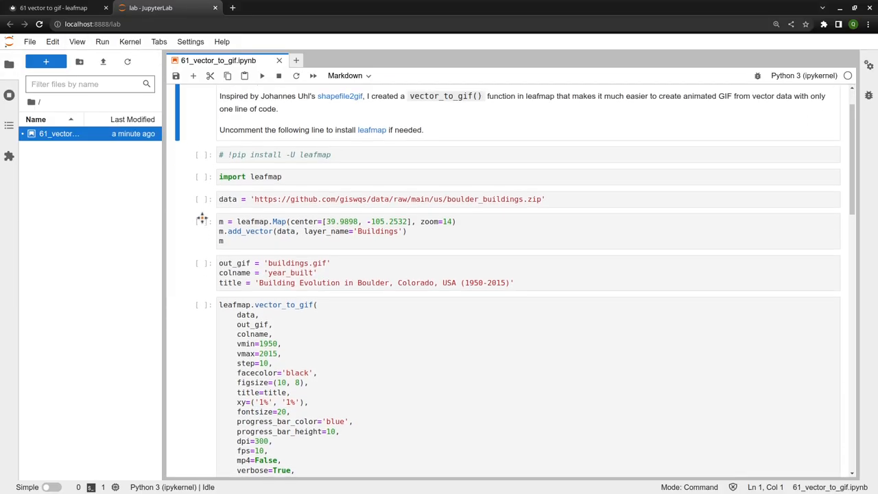
{"action": "scroll", "scroll_direction": "down", "scroll_amount": 3}
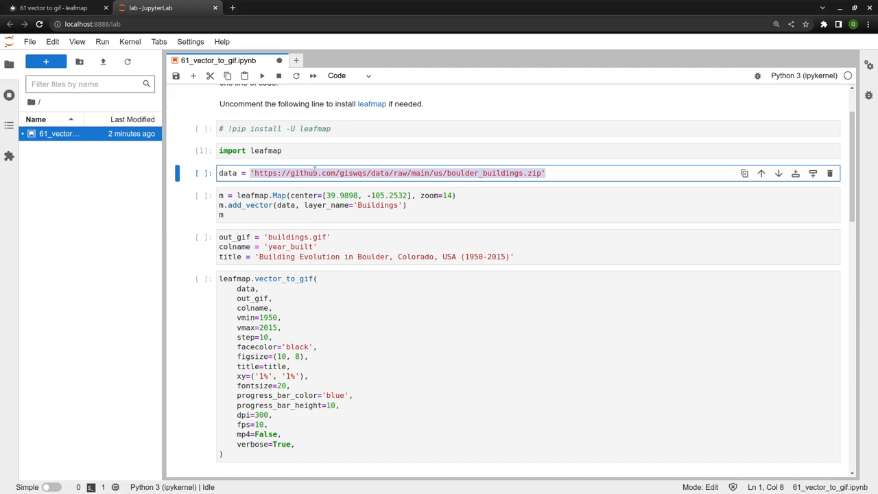
{"action": "mouse_move", "coordinate": [259, 194]}
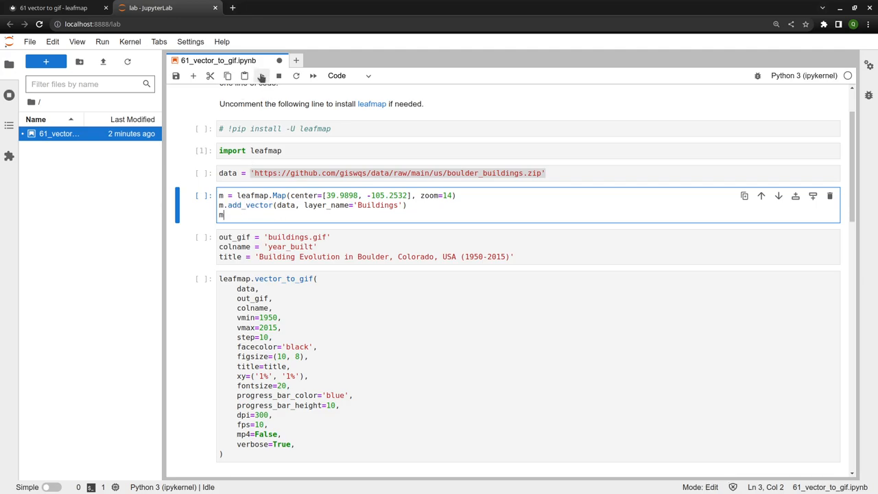
Run the data URL and map cells so the Boulder building footprints display
{"action": "left_click", "coordinate": [260, 76]}
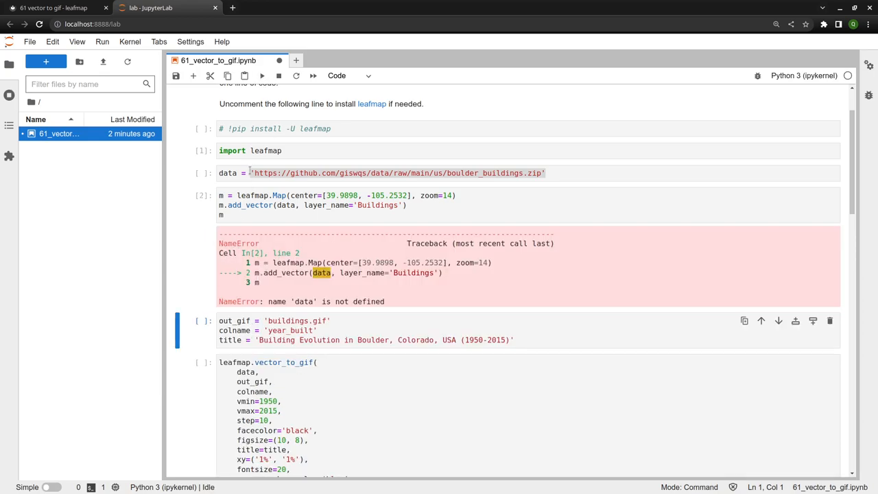
{"action": "left_click", "coordinate": [261, 76]}
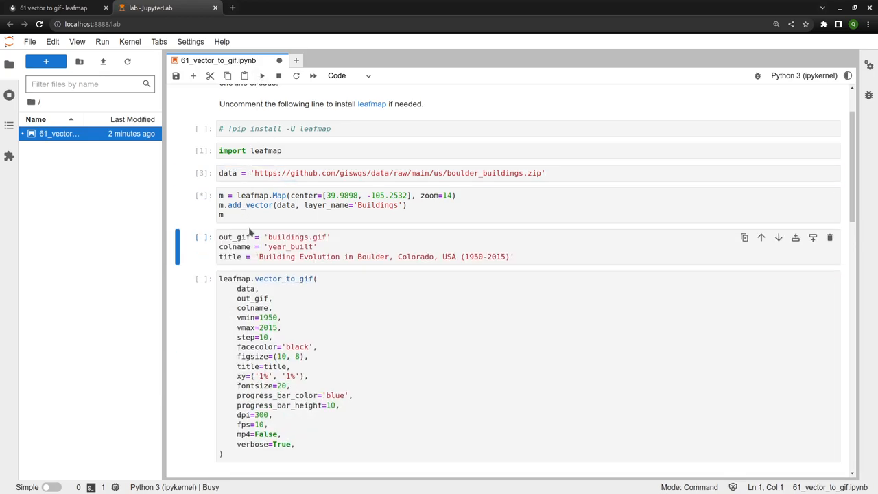
{"action": "key", "text": "ctrl+s"}
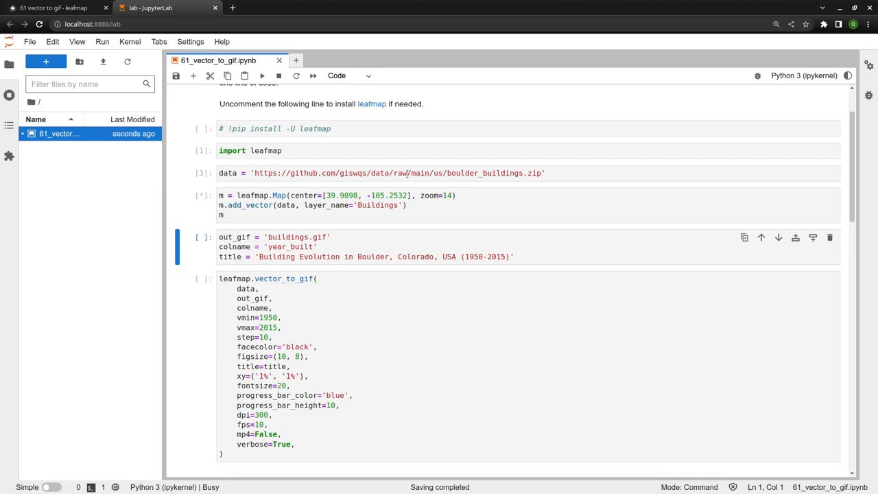
{"action": "mouse_move", "coordinate": [486, 187]}
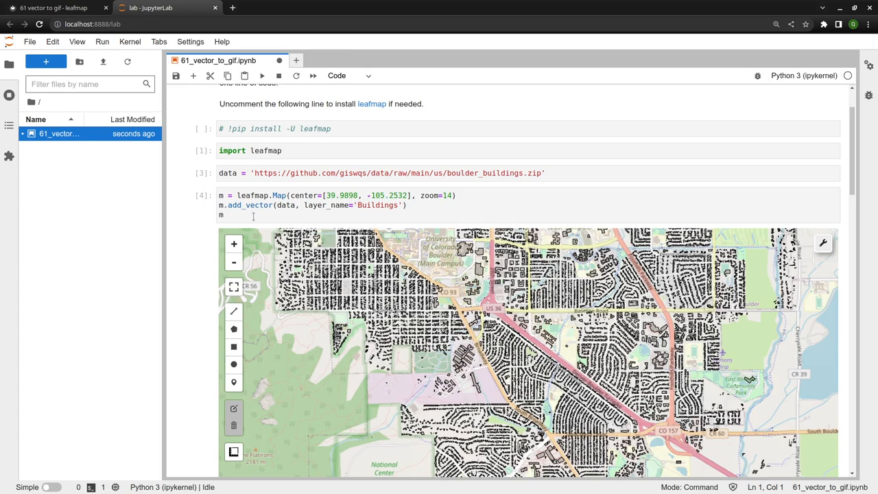
Select a building footprint on the map to read its year_built popup
{"action": "scroll", "scroll_direction": "down", "scroll_amount": 3}
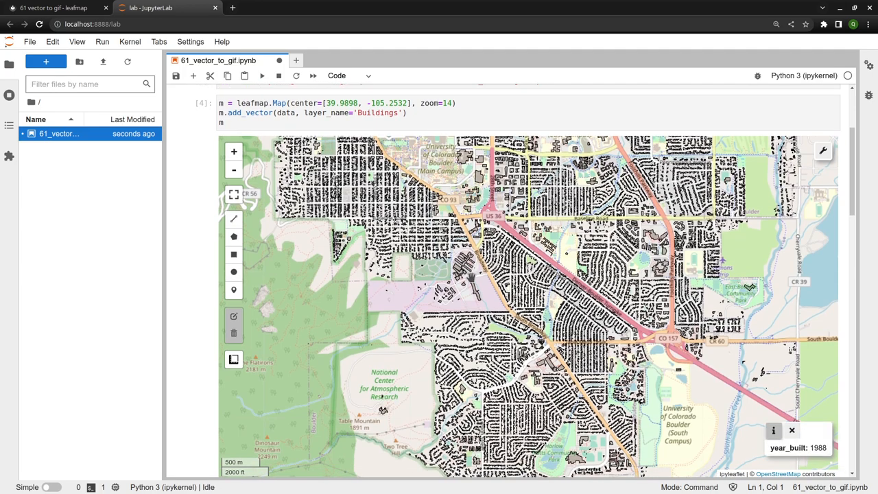
{"action": "left_click", "coordinate": [234, 170]}
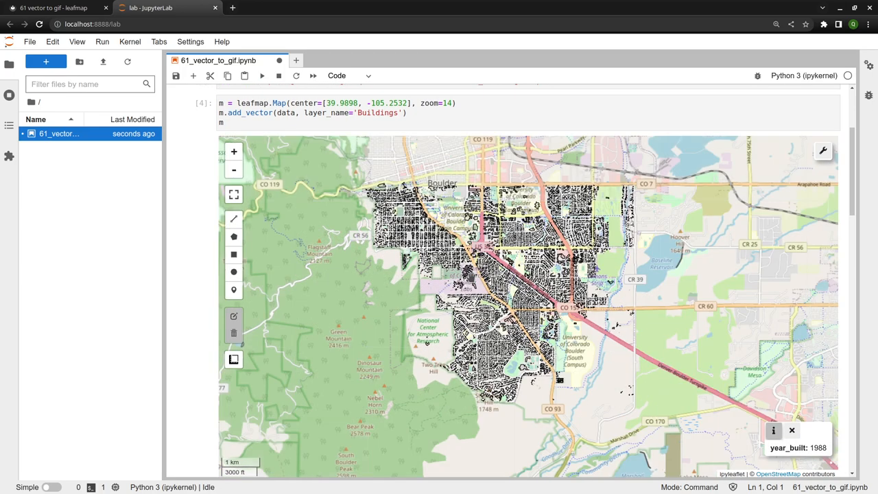
{"action": "scroll", "scroll_direction": "up", "scroll_amount": 3}
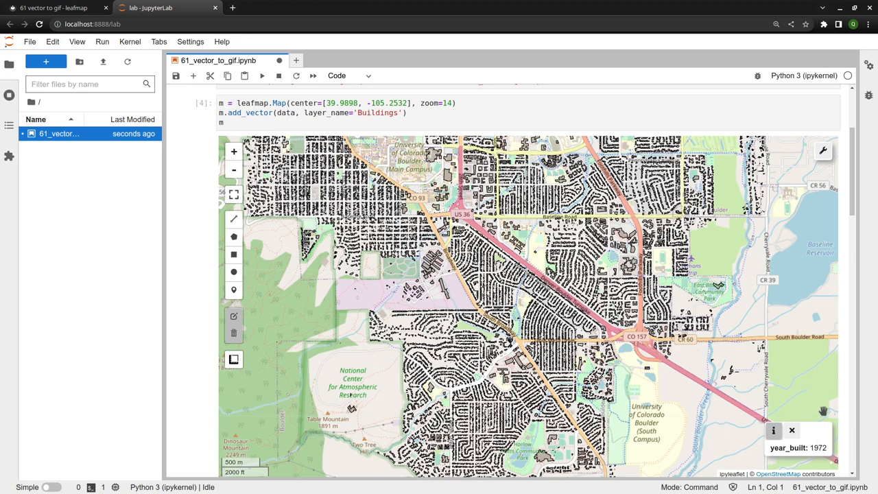
{"action": "scroll", "scroll_direction": "down", "scroll_amount": 3}
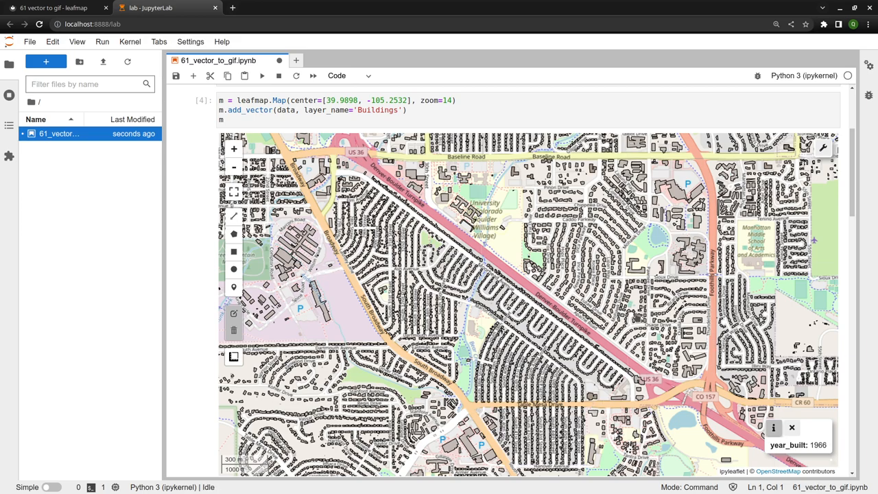
{"action": "left_click", "coordinate": [234, 168]}
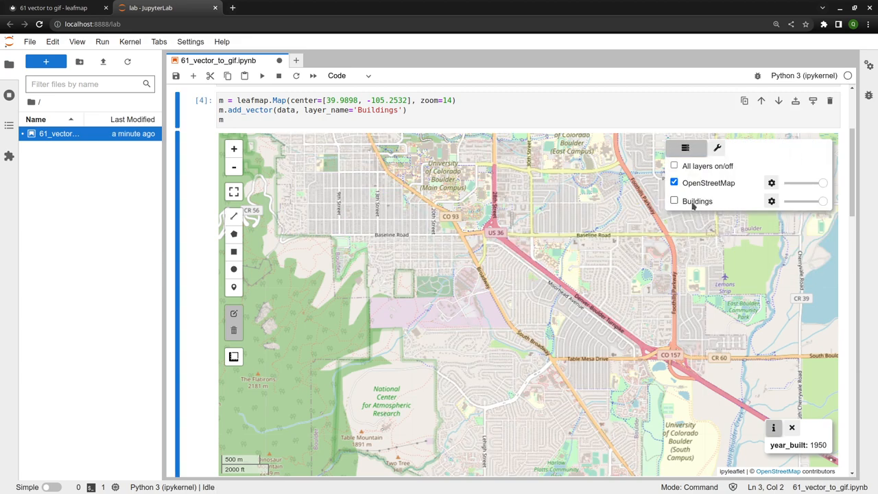
{"action": "left_click", "coordinate": [675, 200]}
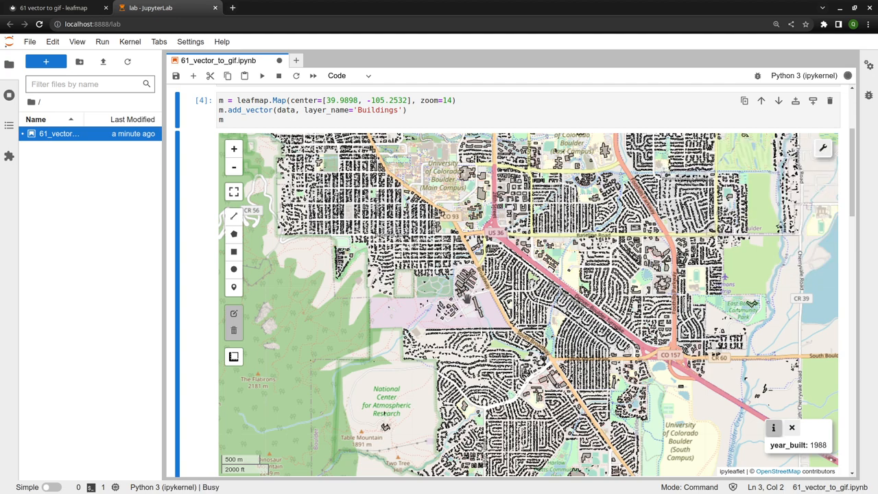
{"action": "scroll", "scroll_direction": "down", "scroll_amount": 3}
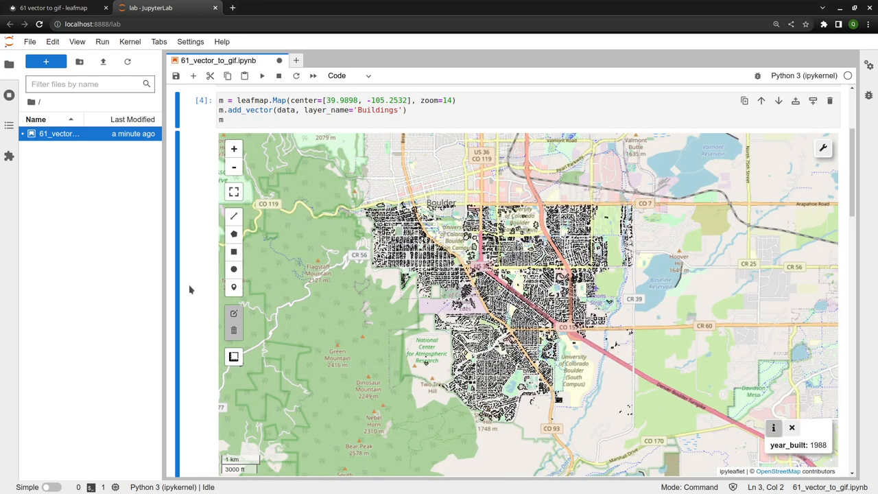
{"action": "scroll", "scroll_direction": "down", "scroll_amount": 3}
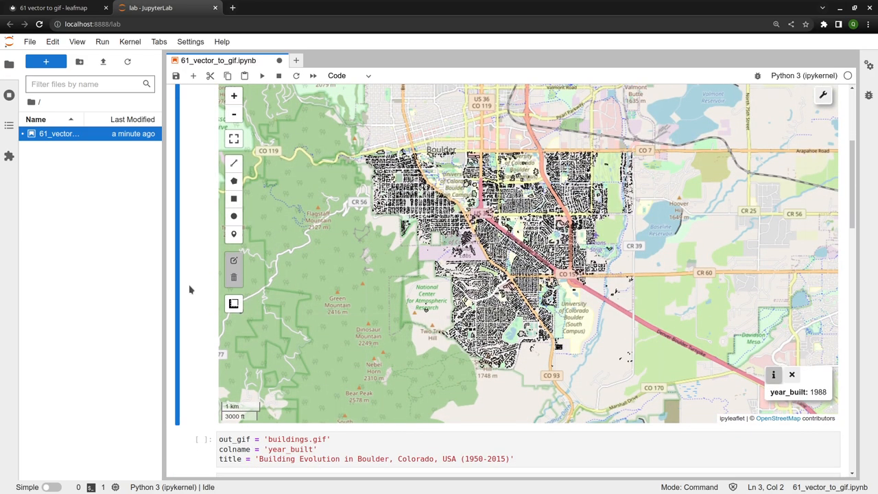
{"action": "scroll", "scroll_direction": "down", "scroll_amount": 3}
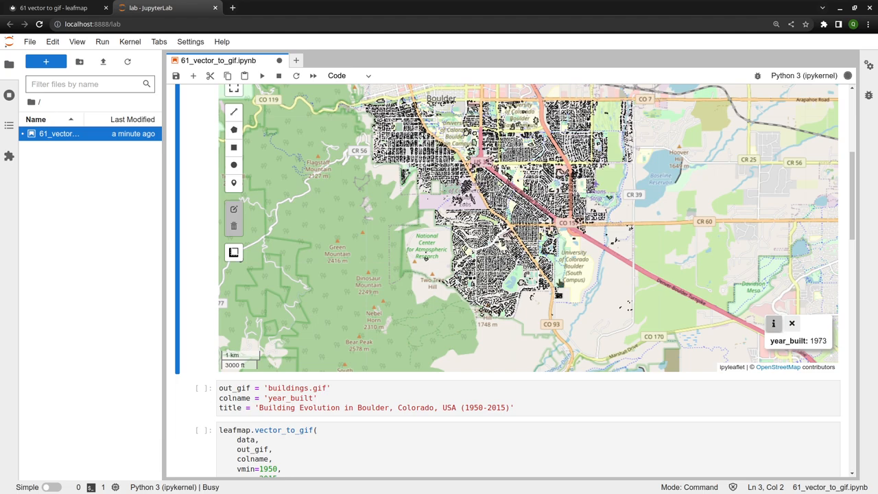
{"action": "mouse_move", "coordinate": [472, 350]}
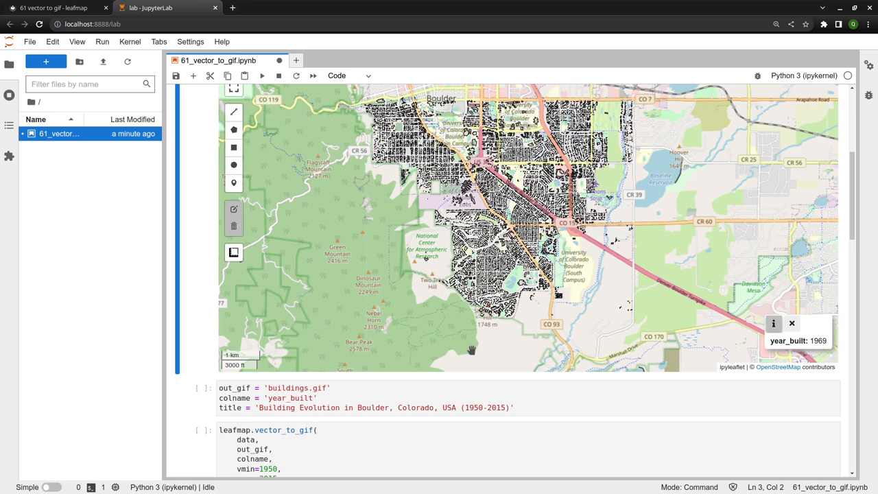
{"action": "scroll", "scroll_direction": "down", "scroll_amount": 3}
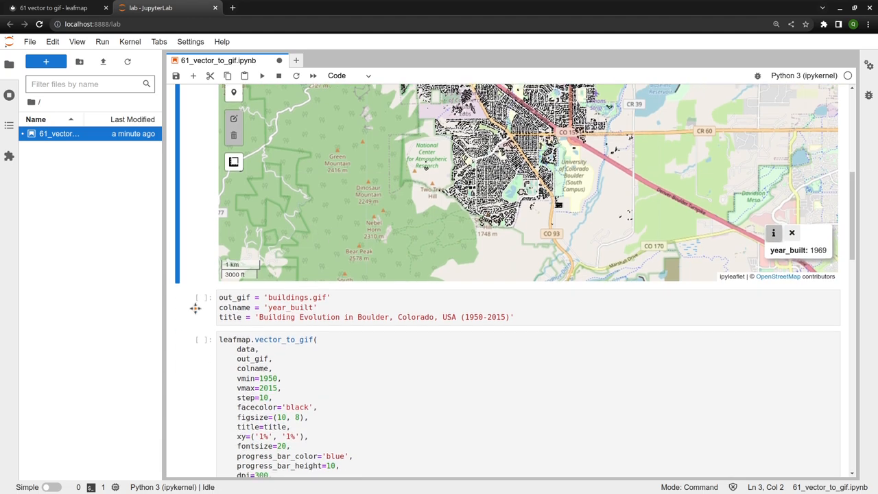
{"action": "scroll", "scroll_direction": "down", "scroll_amount": 3}
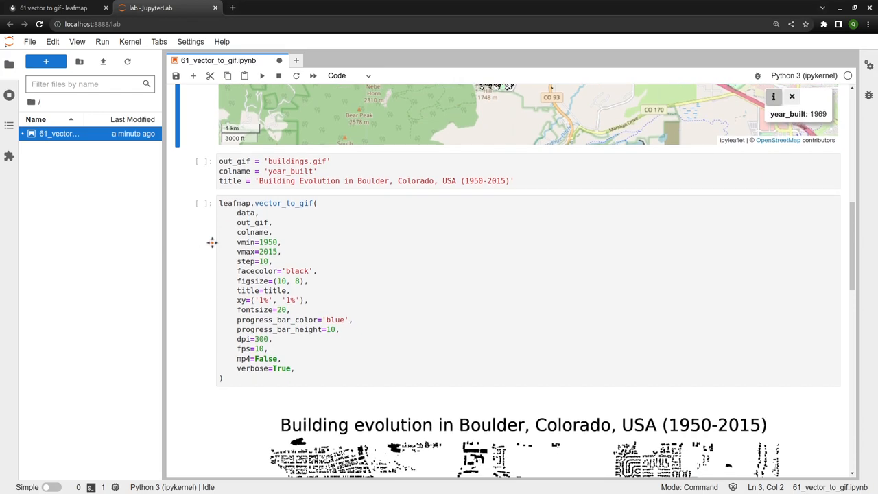
{"action": "scroll", "scroll_direction": "down", "scroll_amount": 3}
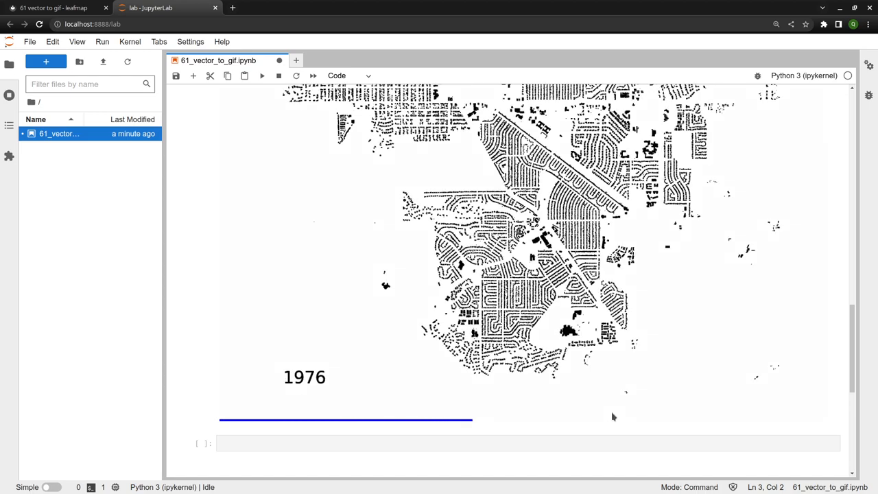
{"action": "scroll", "scroll_direction": "up", "scroll_amount": 3}
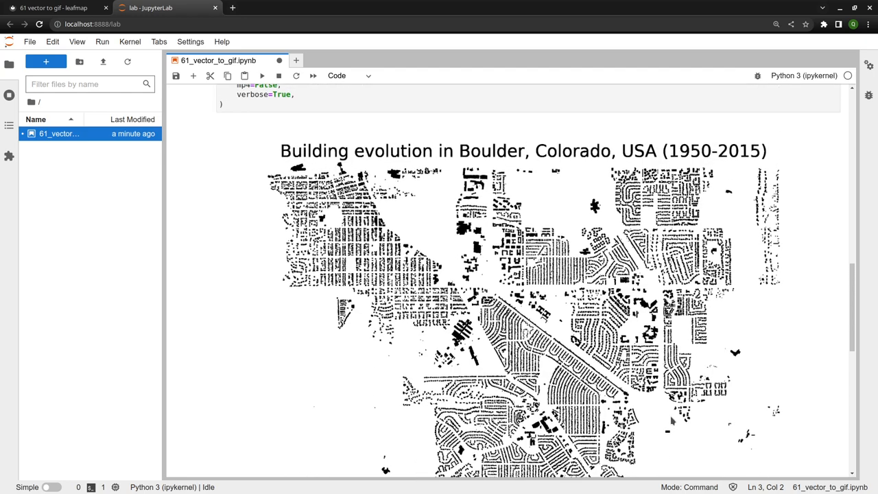
{"action": "scroll", "scroll_direction": "up", "scroll_amount": 3}
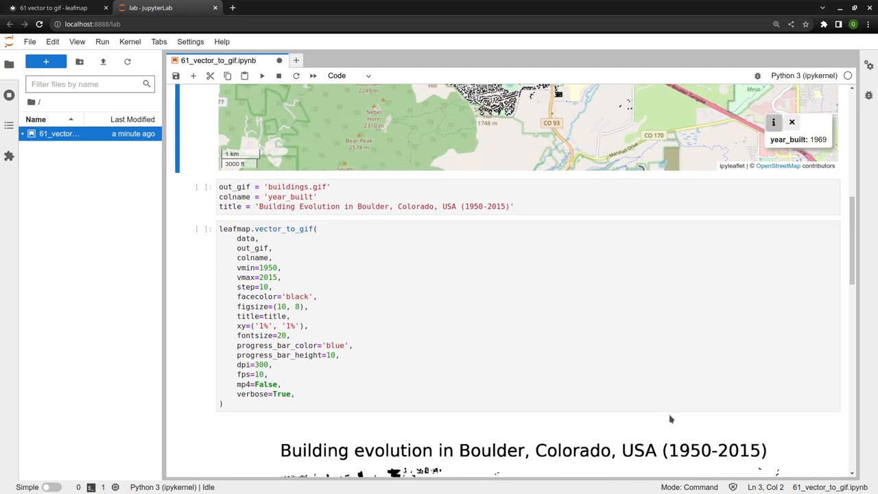
{"action": "scroll", "scroll_direction": "down", "scroll_amount": 3}
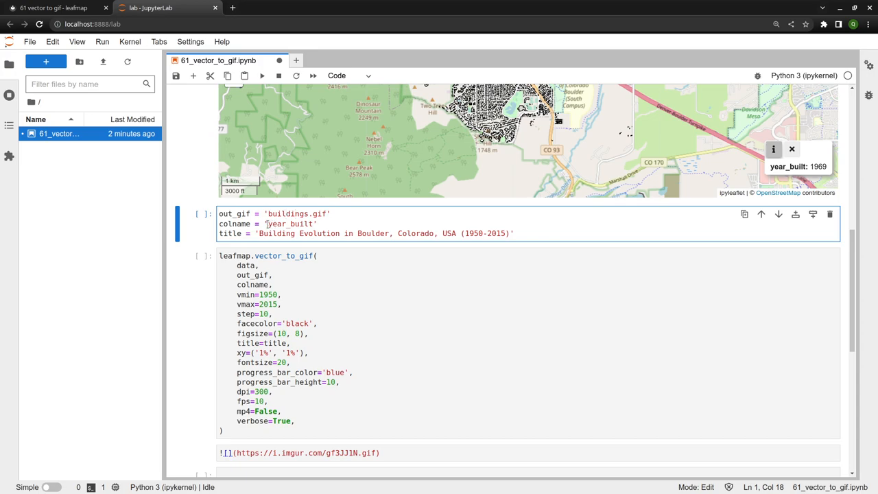
{"action": "double_click", "coordinate": [290, 224]}
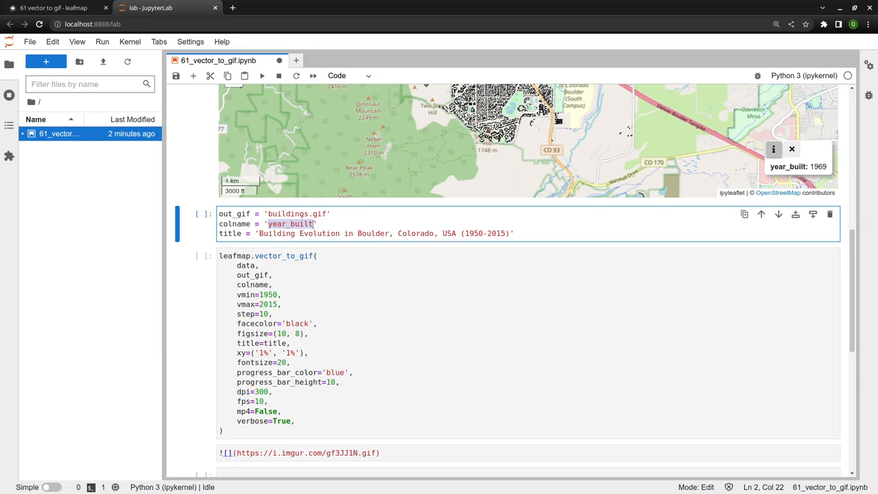
{"action": "left_click", "coordinate": [258, 233]}
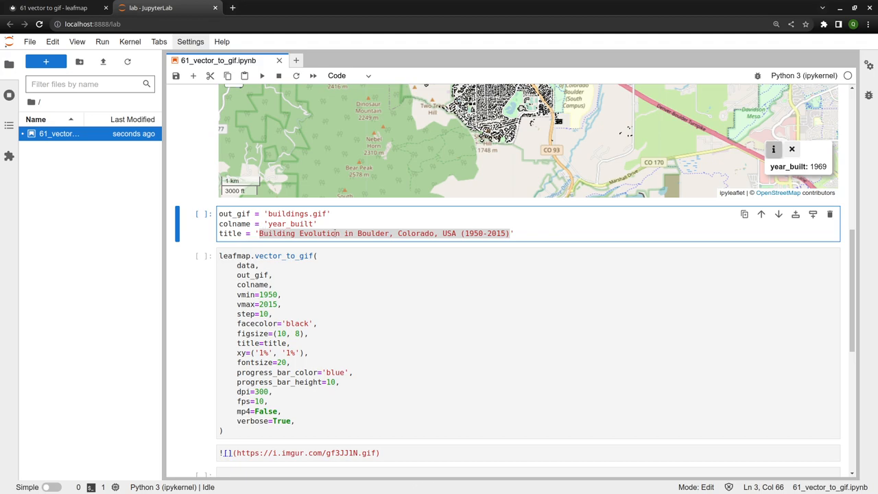
{"action": "left_click", "coordinate": [329, 275]}
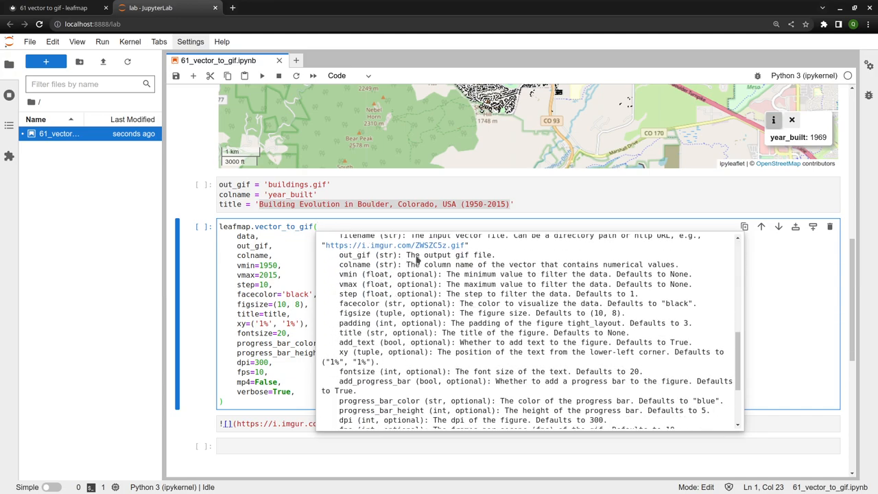
{"action": "mouse_move", "coordinate": [469, 261]}
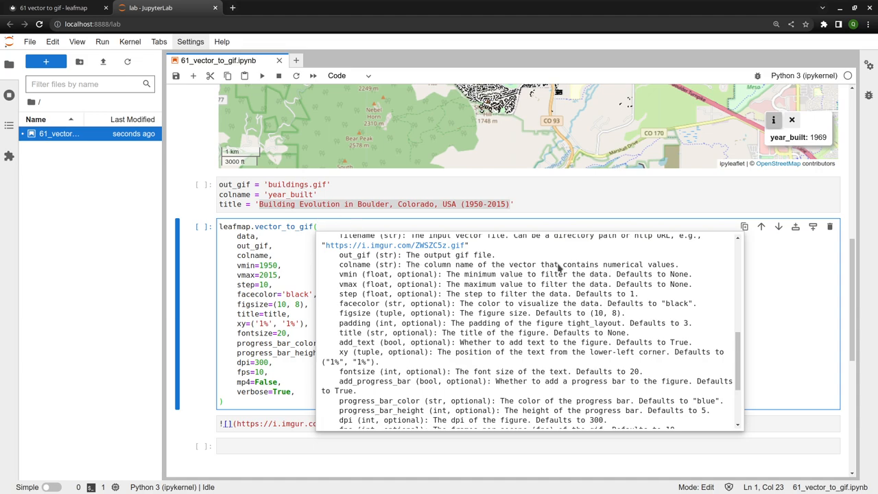
{"action": "mouse_move", "coordinate": [656, 272]}
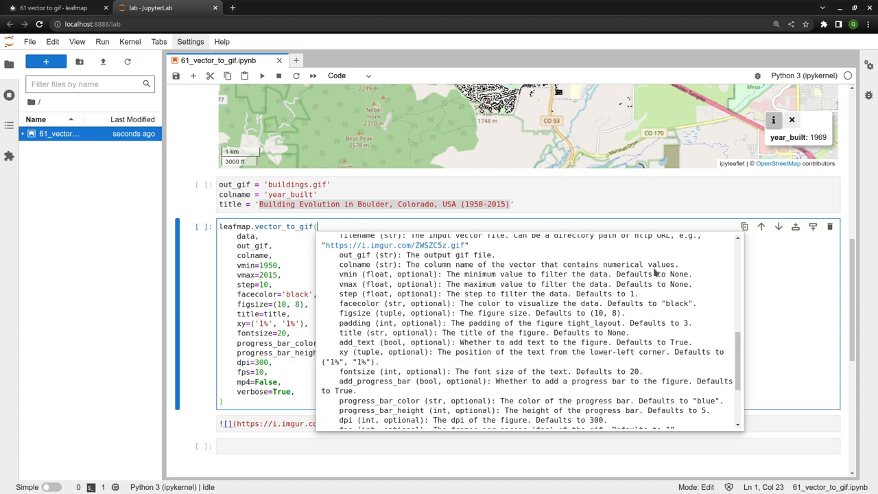
{"action": "mouse_move", "coordinate": [346, 280]}
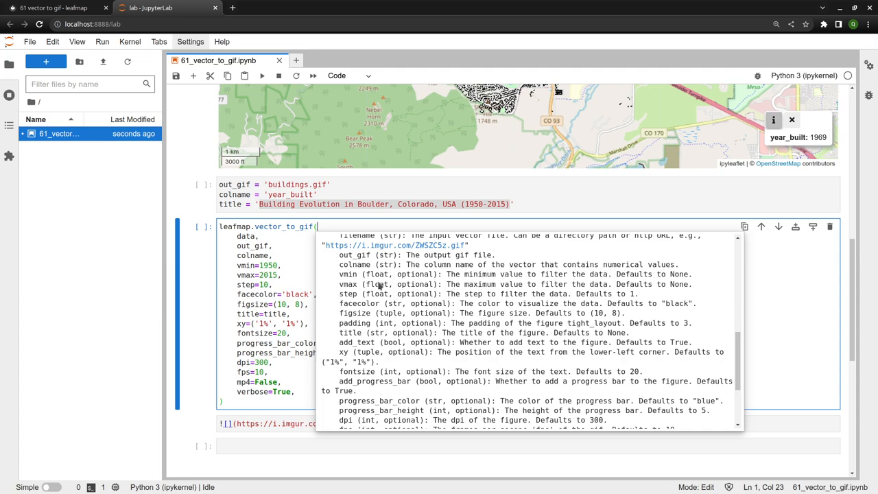
{"action": "mouse_move", "coordinate": [355, 280]}
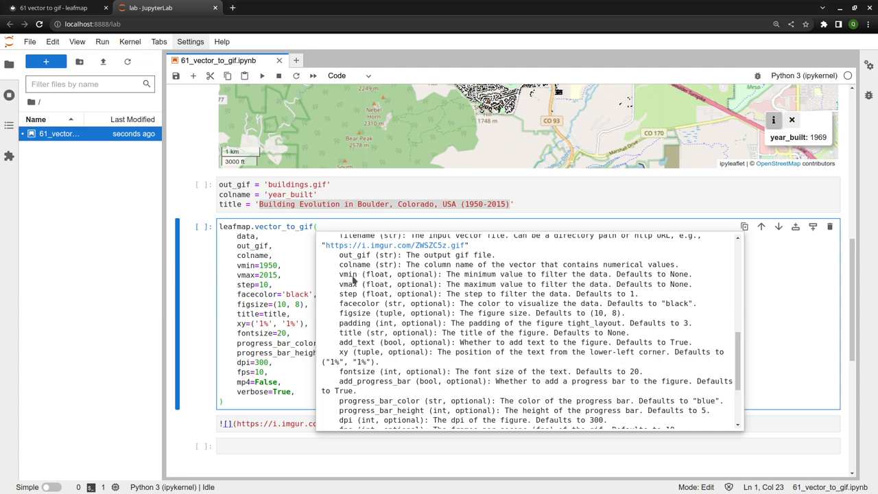
{"action": "mouse_move", "coordinate": [338, 280]}
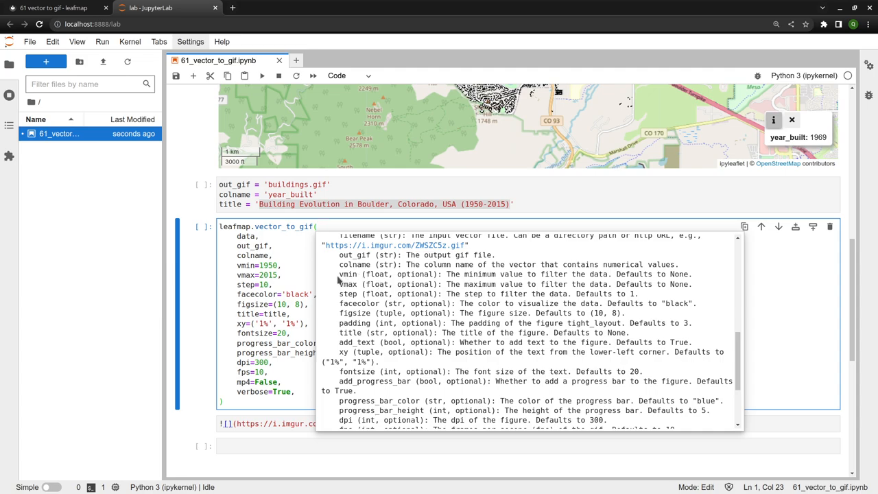
{"action": "mouse_move", "coordinate": [357, 289]}
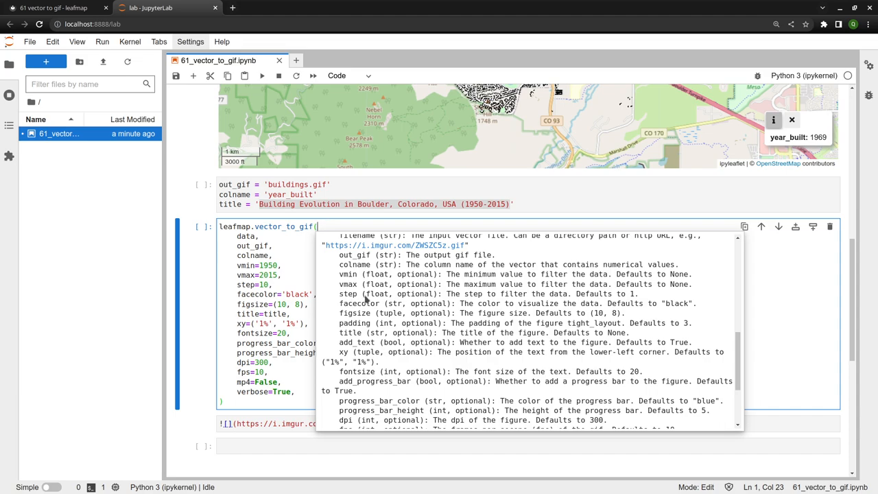
{"action": "mouse_move", "coordinate": [350, 297]}
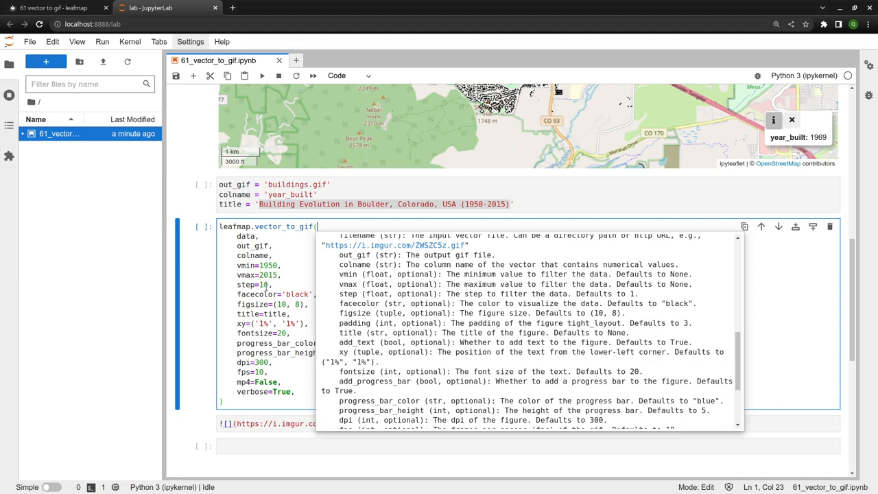
{"action": "mouse_move", "coordinate": [362, 299]}
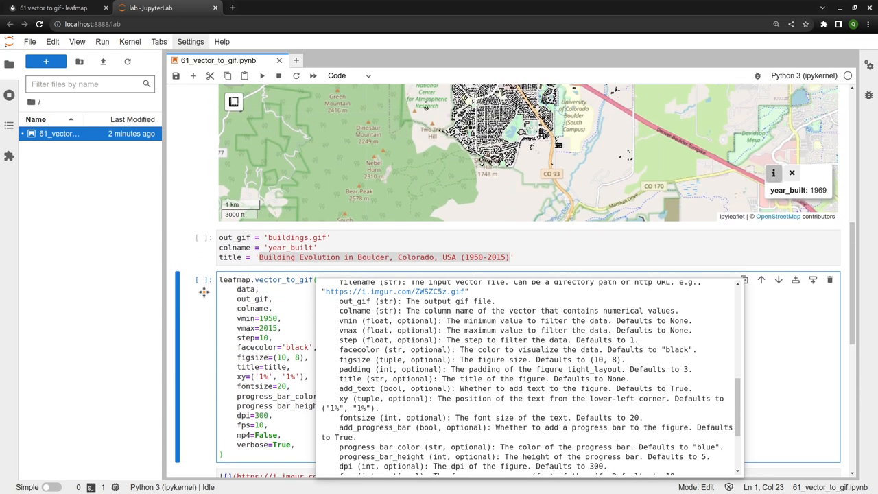
Review the vector_to_gif docstring, then run the output name, column and title variables cell
{"action": "scroll", "scroll_direction": "down", "scroll_amount": 3}
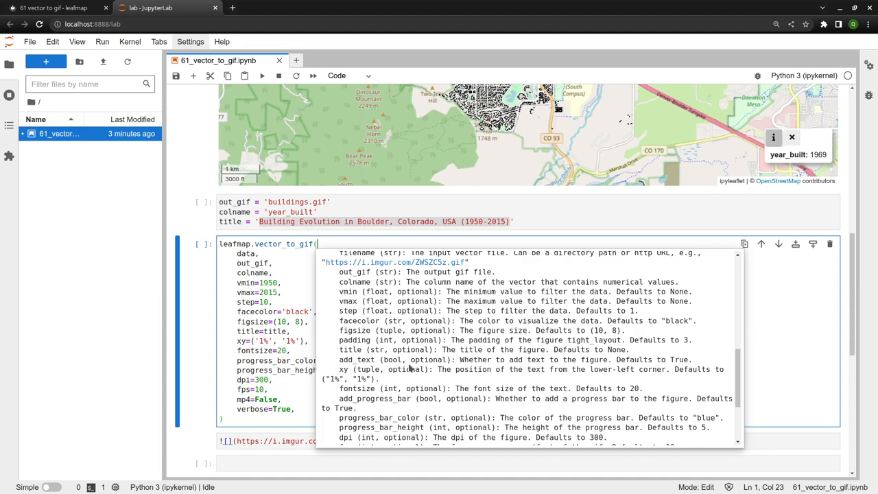
{"action": "scroll", "scroll_direction": "down", "scroll_amount": 3}
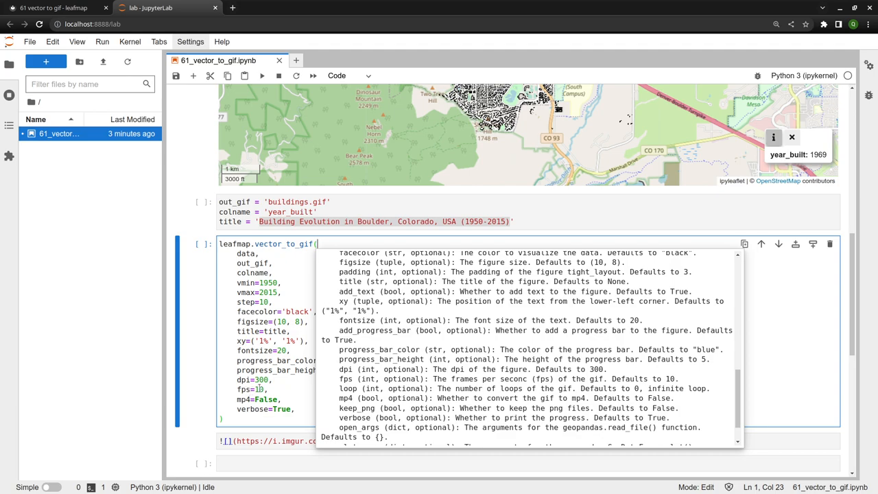
{"action": "mouse_move", "coordinate": [240, 399]}
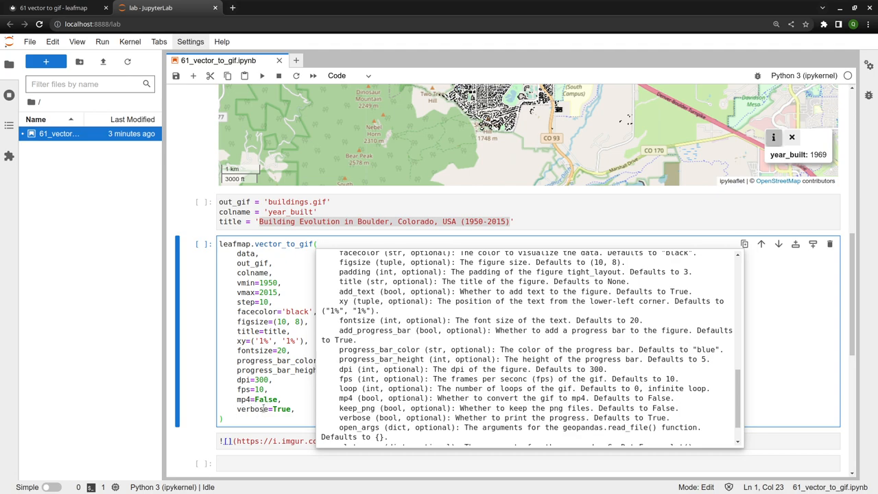
{"action": "left_click", "coordinate": [261, 75]}
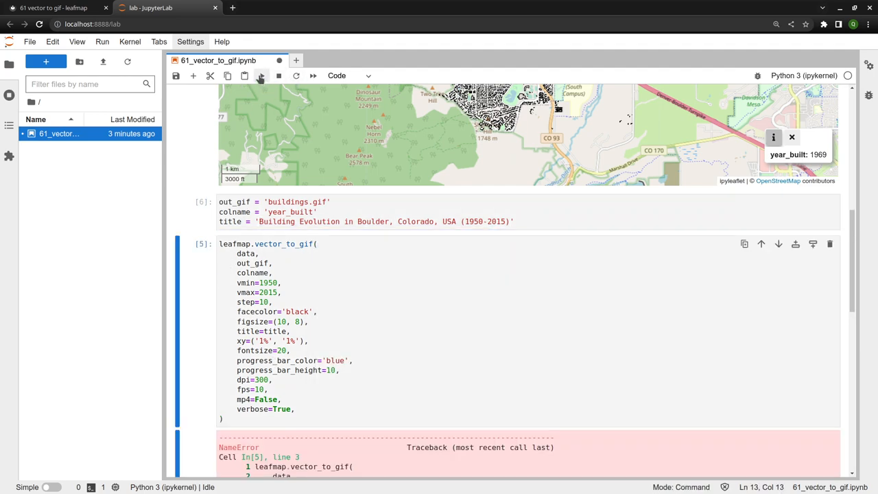
Run vector_to_gif to save buildings.gif with eight decade frames and select the new file
{"action": "left_click", "coordinate": [261, 75]}
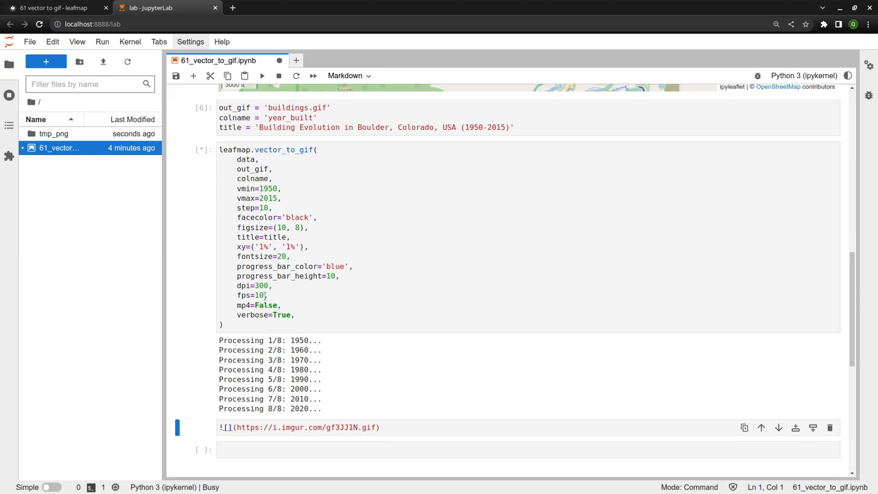
{"action": "mouse_move", "coordinate": [200, 365]}
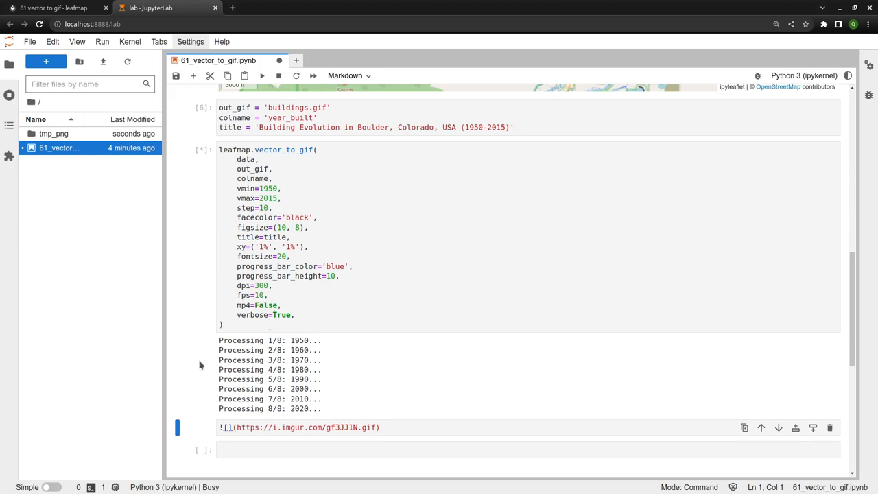
{"action": "scroll", "scroll_direction": "down", "scroll_amount": 3}
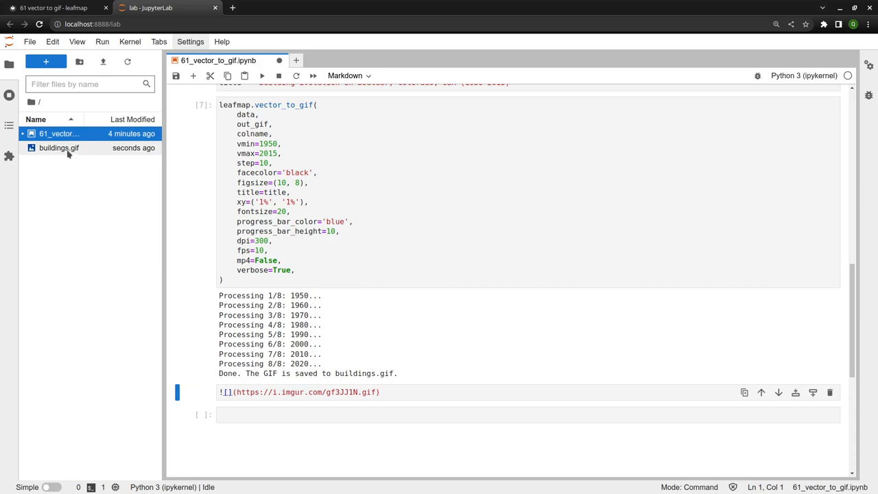
{"action": "left_click", "coordinate": [59, 148]}
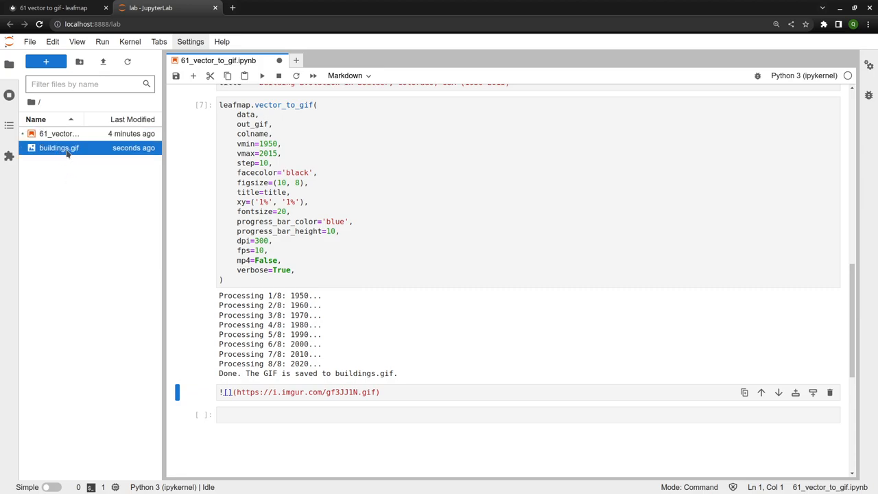
{"action": "double_click", "coordinate": [59, 148]}
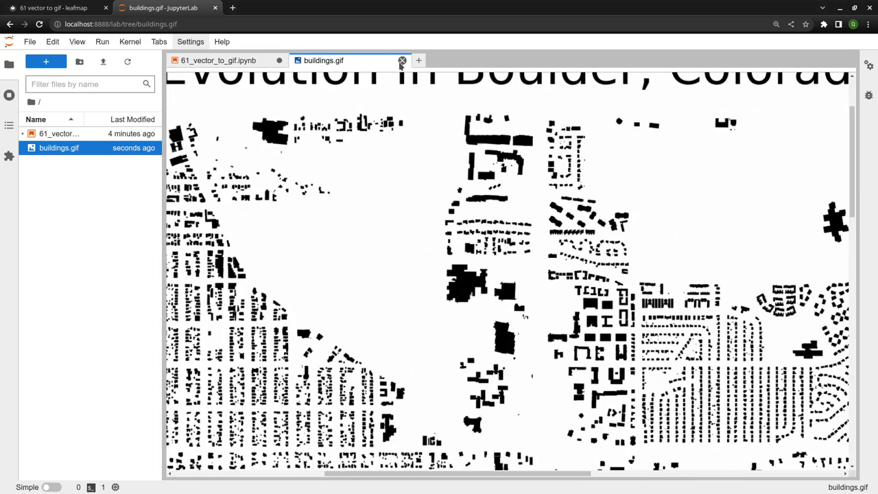
{"action": "left_click", "coordinate": [402, 60]}
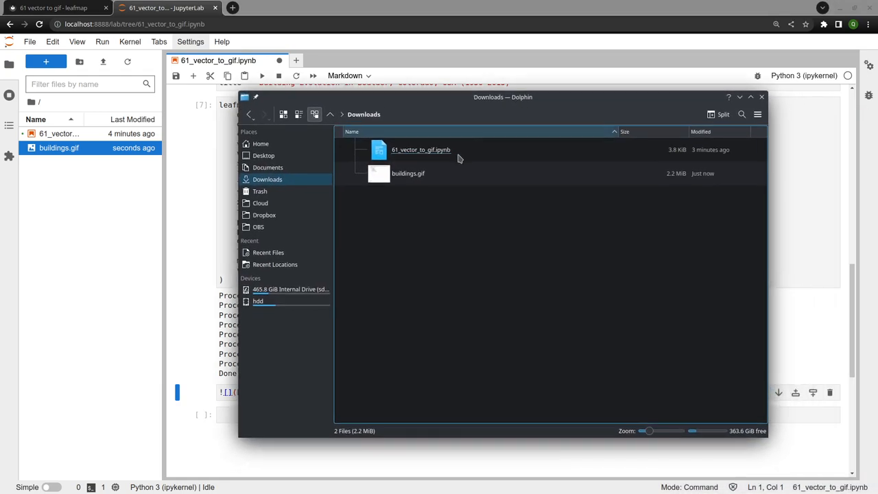
Open the generated buildings.gif from the Downloads folder in Dolphin
{"action": "double_click", "coordinate": [409, 173]}
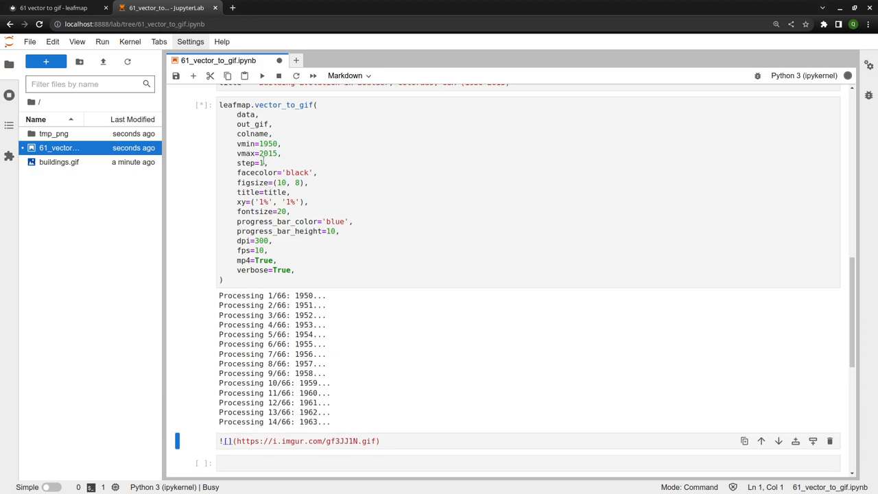
Watch the yearly 1950–2015 vector_to_gif run with mp4=True progress through its 66 frames
{"action": "scroll", "scroll_direction": "down", "scroll_amount": 3}
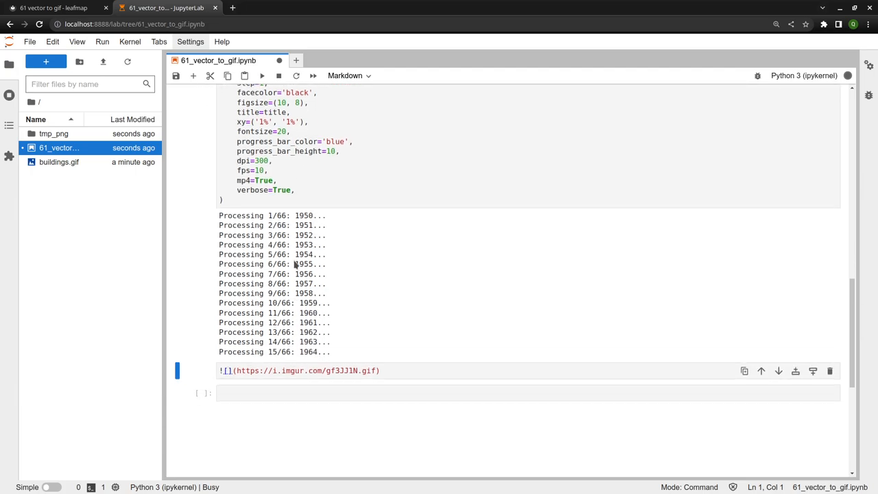
{"action": "scroll", "scroll_direction": "up", "scroll_amount": 3}
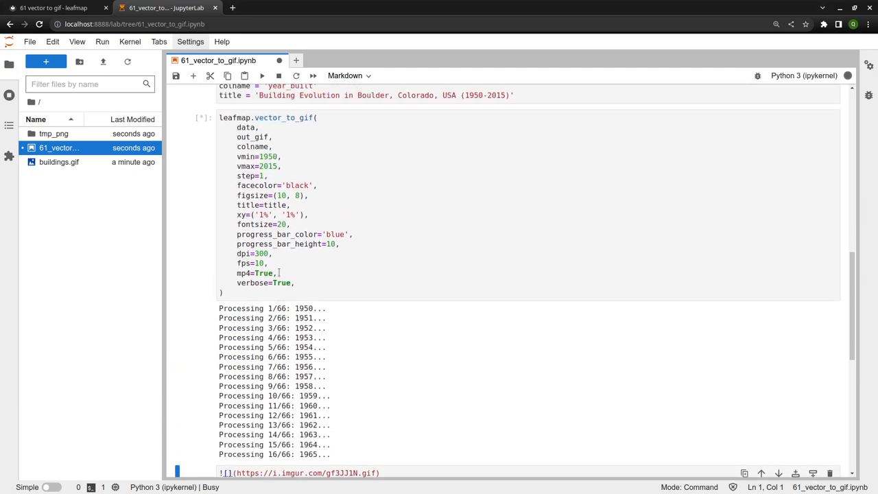
{"action": "scroll", "scroll_direction": "down", "scroll_amount": 3}
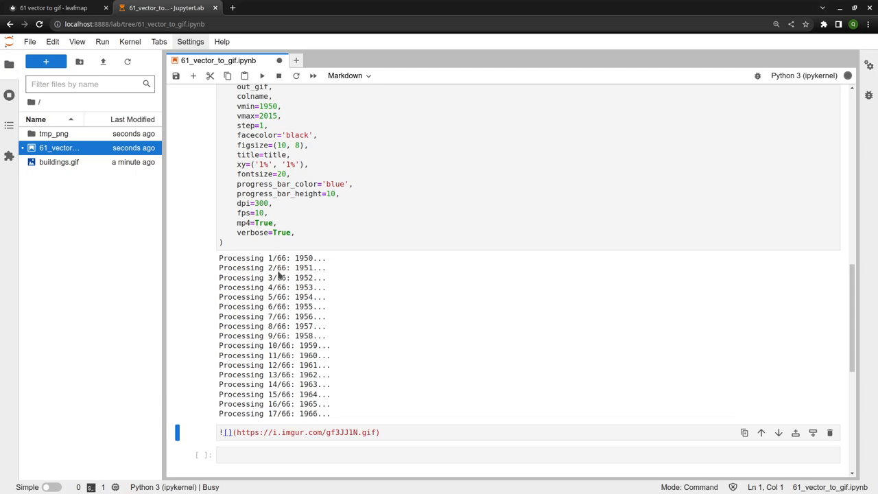
Compare the docs page's example building-evolution GIF while checking on the running notebook
{"action": "left_click", "coordinate": [52, 9]}
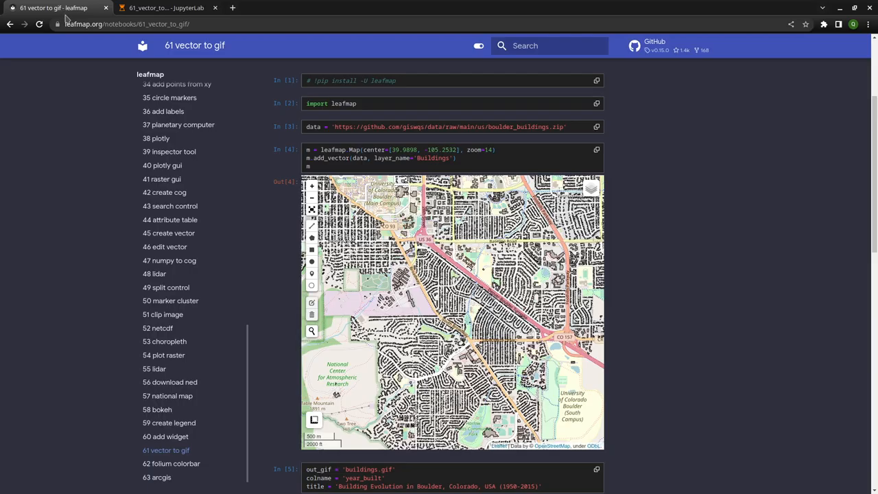
{"action": "scroll", "scroll_direction": "down", "scroll_amount": 3}
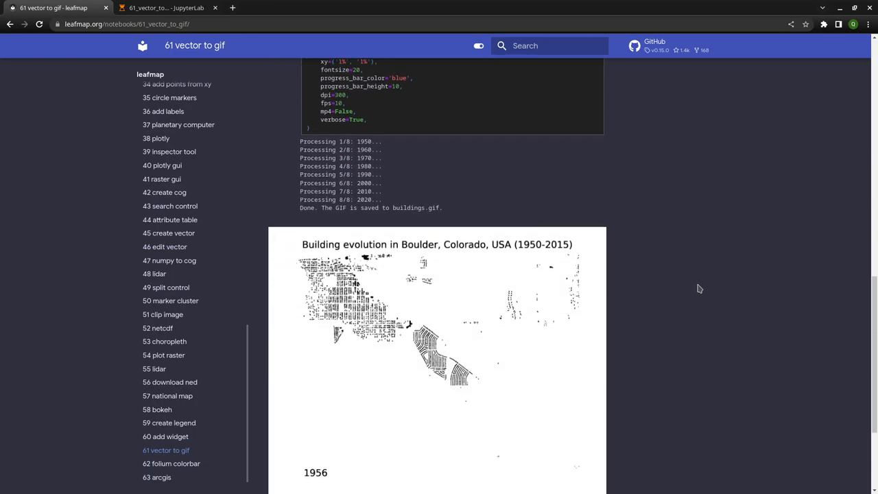
{"action": "scroll", "scroll_direction": "down", "scroll_amount": 3}
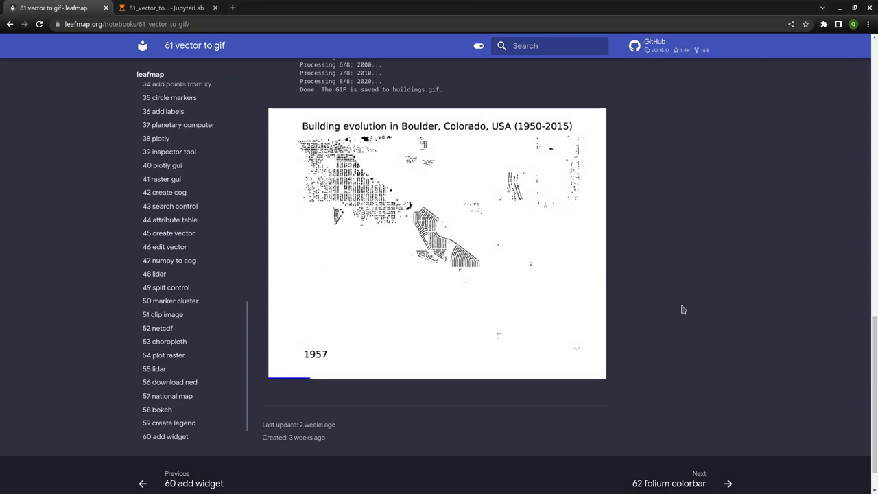
{"action": "scroll", "scroll_direction": "up", "scroll_amount": 3}
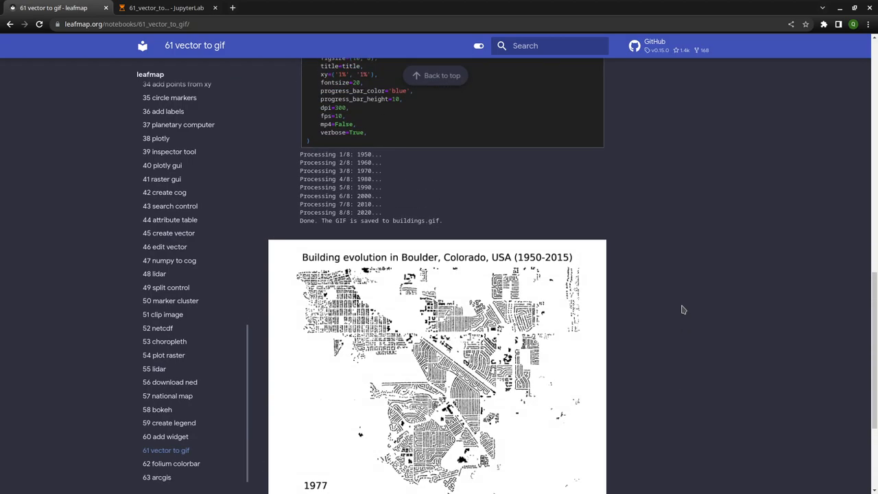
{"action": "left_click", "coordinate": [167, 8]}
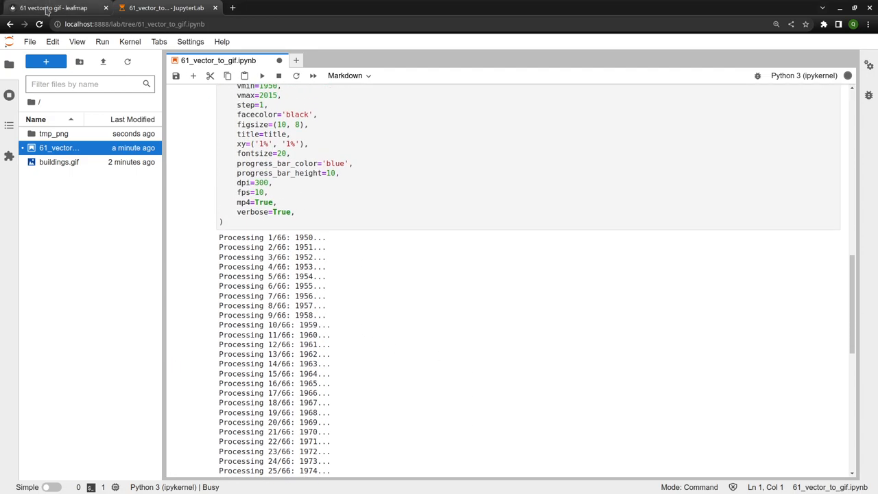
{"action": "left_click", "coordinate": [53, 8]}
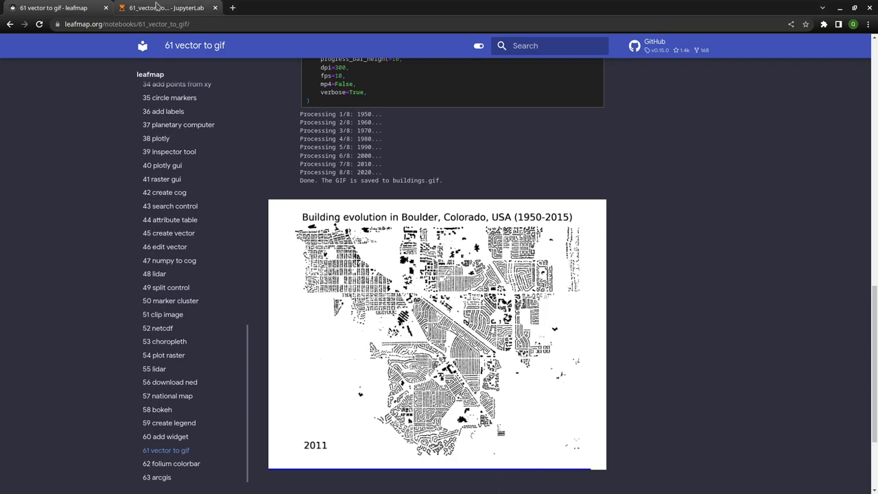
Return from the leafmap docs tab to the running 61_vector_to_gif.ipynb notebook
{"action": "left_click", "coordinate": [165, 9]}
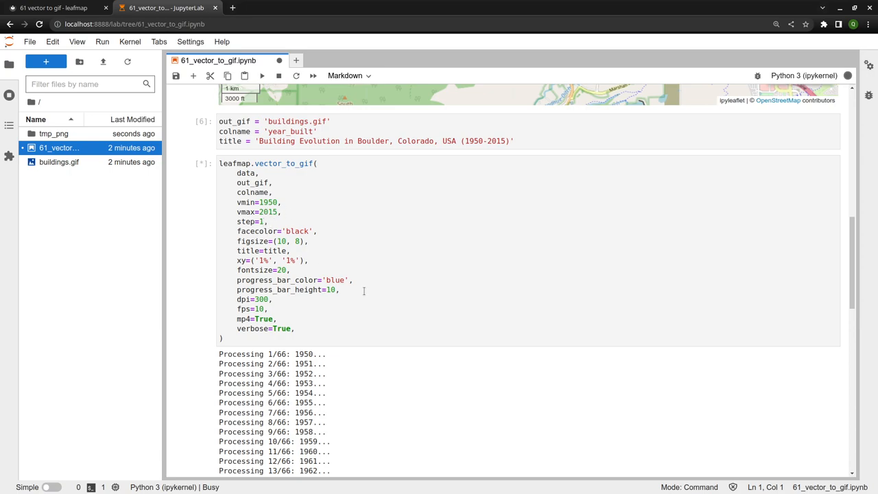
Highlight the vmin=1950, vmax=2015, step=1 arguments and follow the output to frame 52/66
{"action": "scroll", "scroll_direction": "up", "scroll_amount": 3}
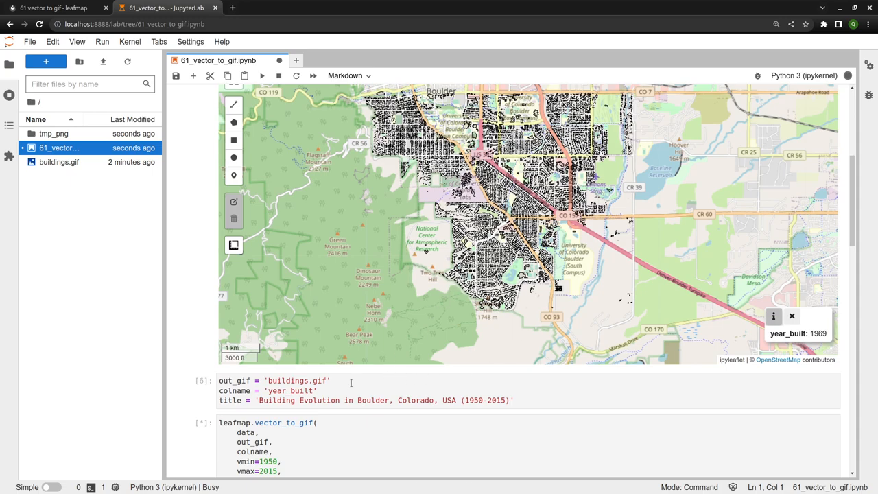
{"action": "scroll", "scroll_direction": "down", "scroll_amount": 3}
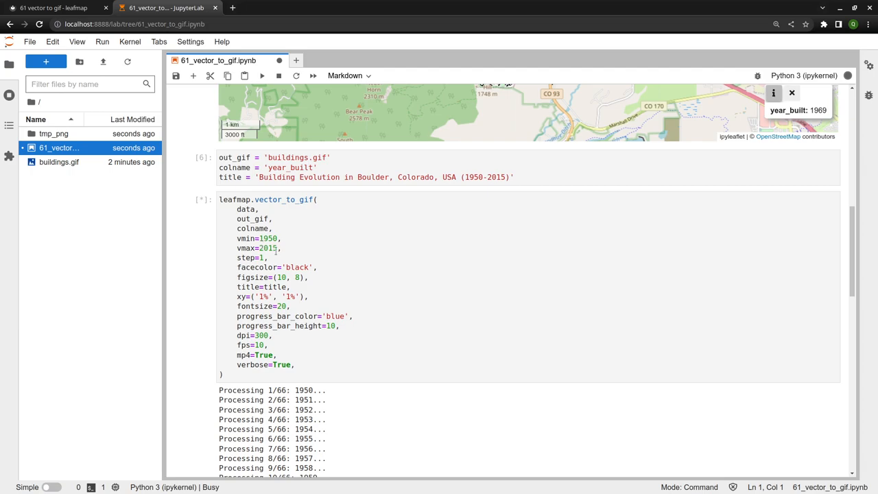
{"action": "left_click", "coordinate": [268, 258]}
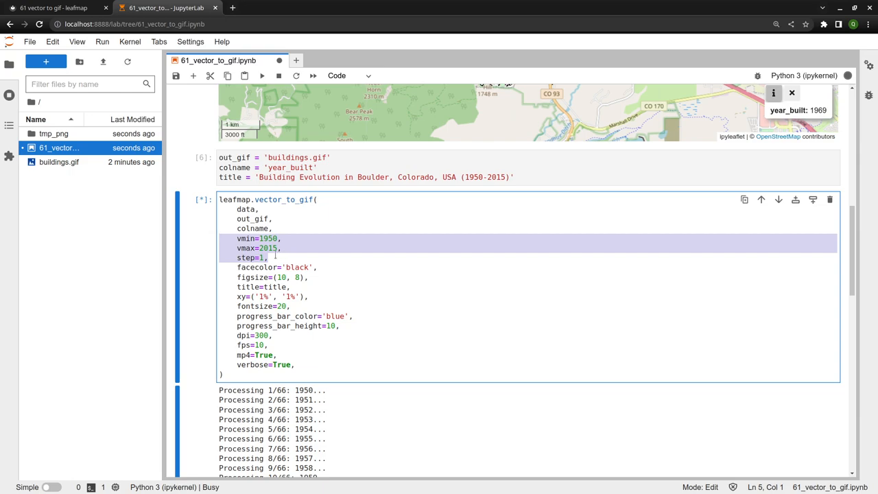
{"action": "mouse_move", "coordinate": [203, 243]}
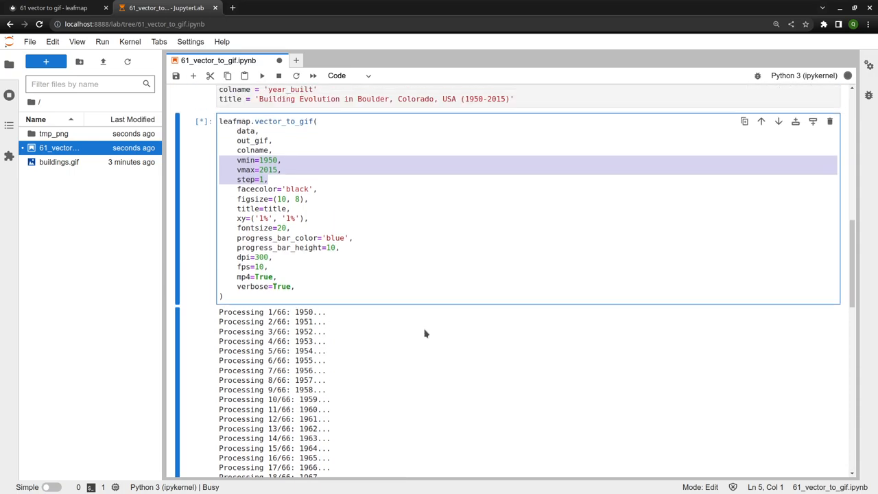
{"action": "scroll", "scroll_direction": "down", "scroll_amount": 3}
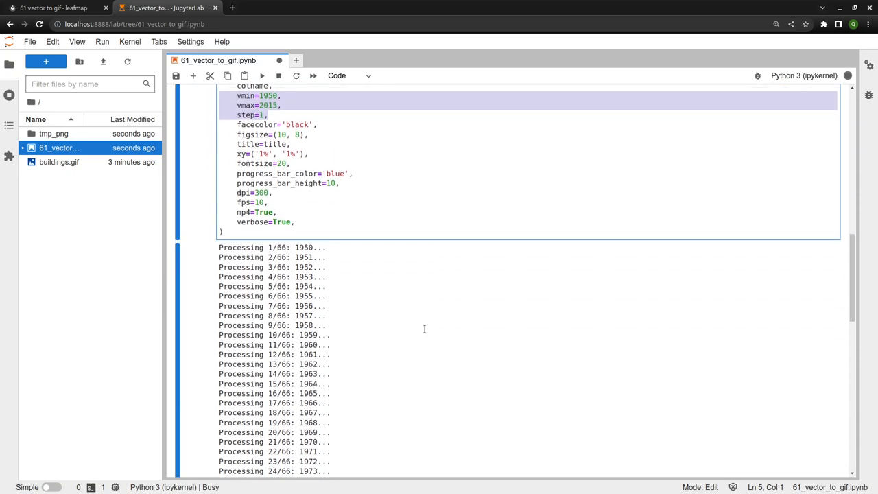
{"action": "scroll", "scroll_direction": "down", "scroll_amount": 3}
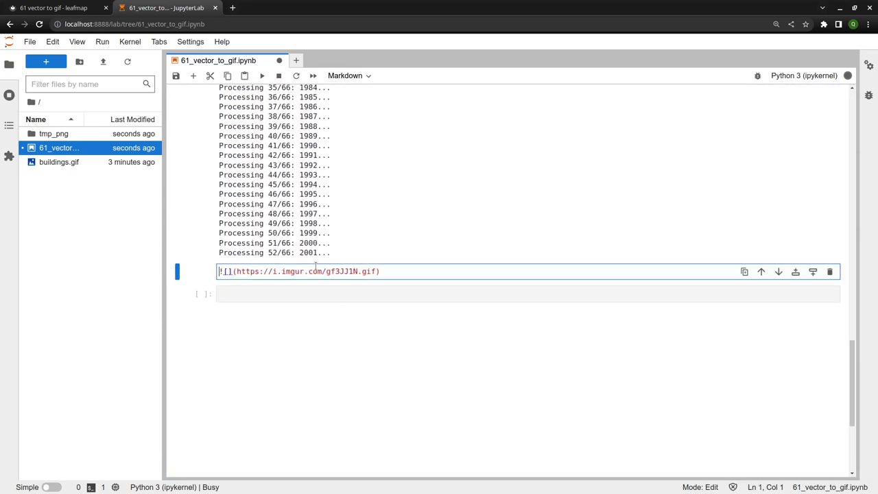
Render the markdown cell showing the Boulder building evolution GIF and scroll back to the call
{"action": "key", "text": "shift+enter"}
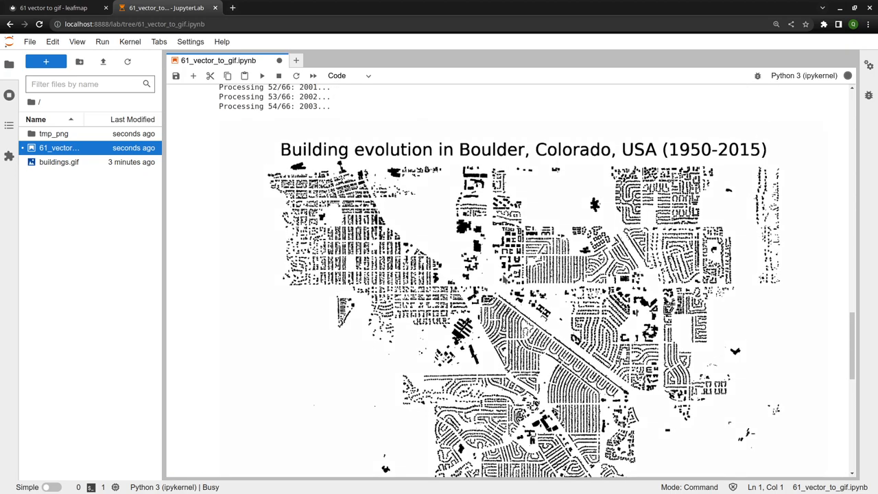
{"action": "scroll", "scroll_direction": "down", "scroll_amount": 3}
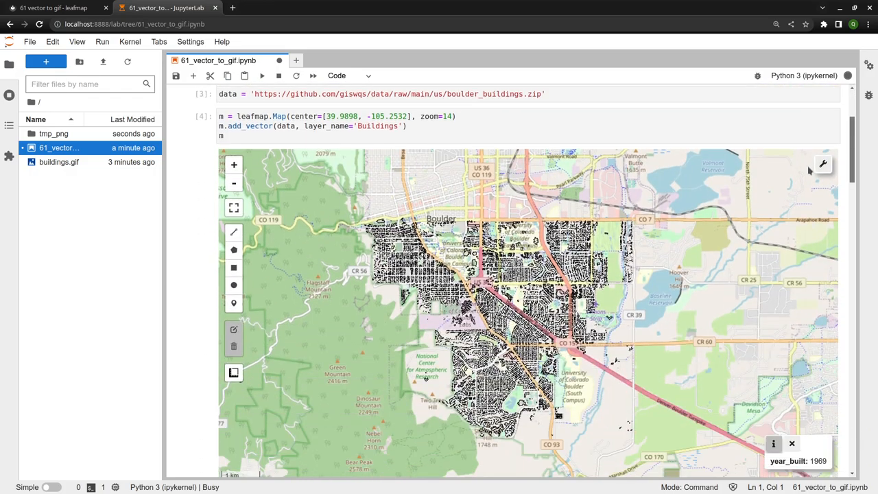
{"action": "scroll", "scroll_direction": "down", "scroll_amount": 3}
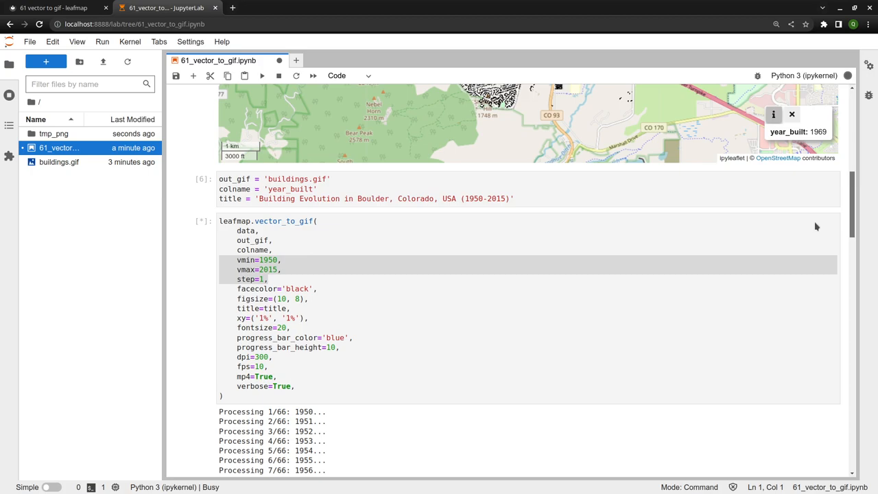
{"action": "mouse_move", "coordinate": [299, 234]}
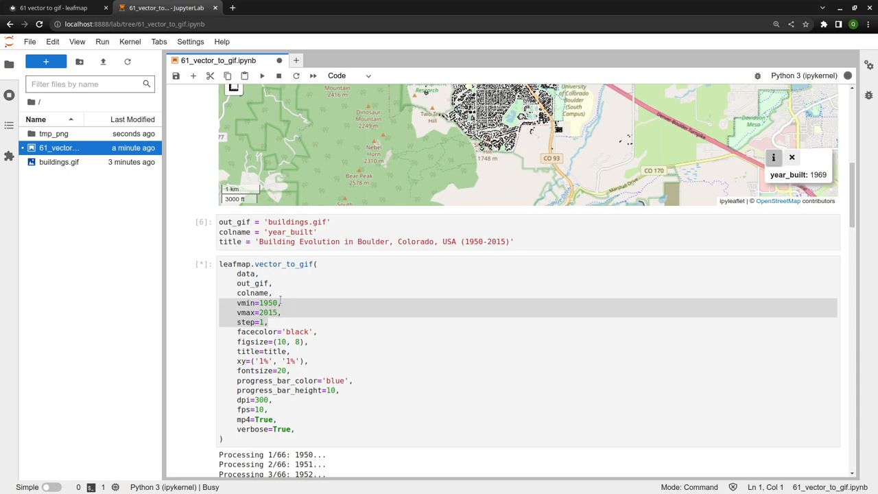
{"action": "mouse_move", "coordinate": [483, 307]}
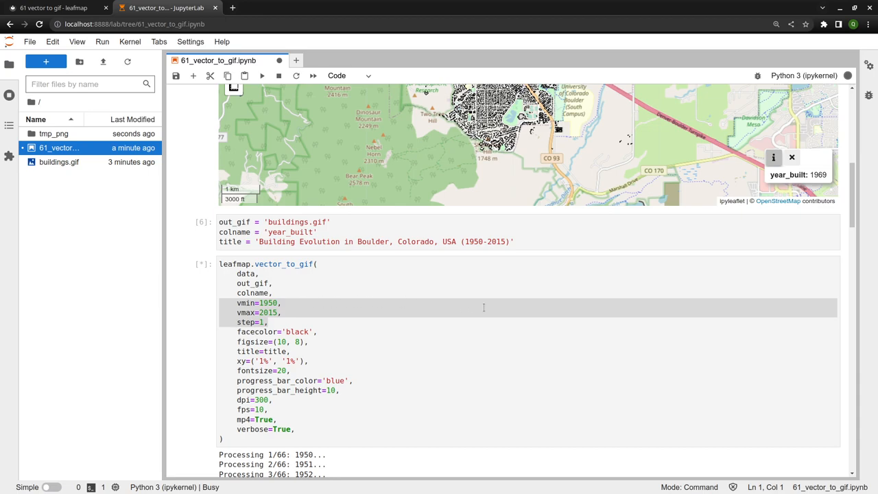
{"action": "mouse_move", "coordinate": [483, 307]}
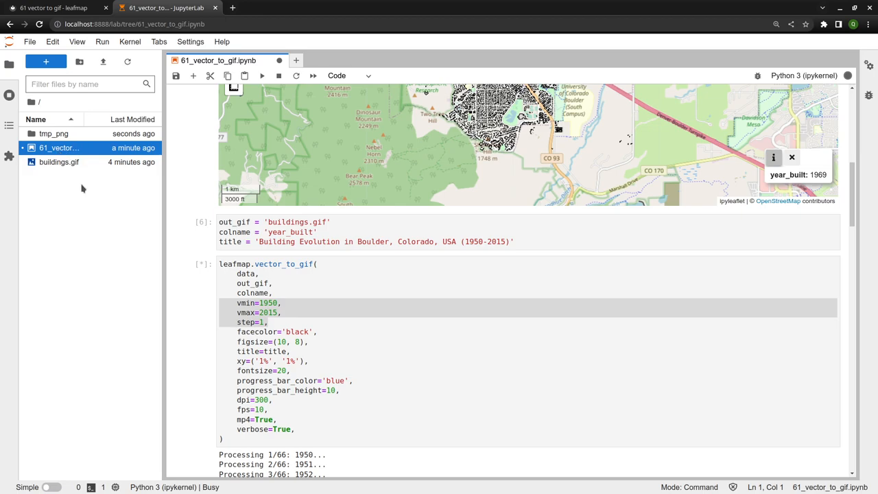
{"action": "scroll", "scroll_direction": "down", "scroll_amount": 3}
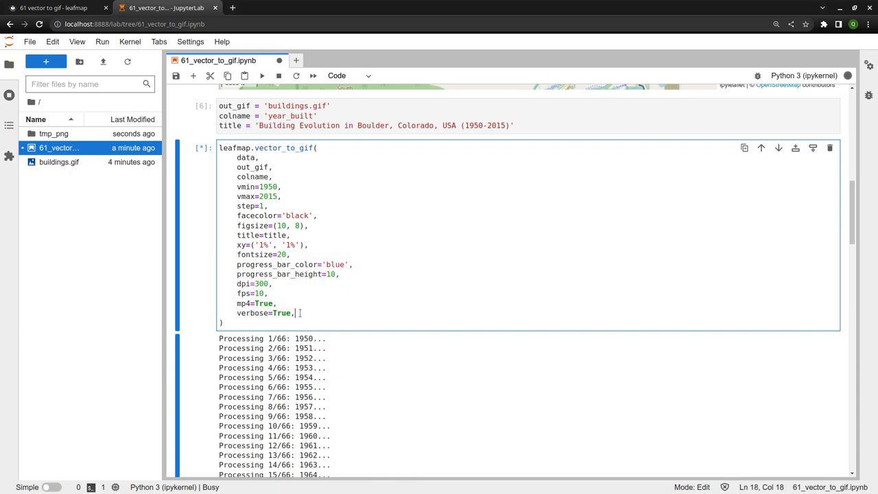
Select the whole vector_to_gif call and follow the output until frame 66/66 (2015) completes
{"action": "key", "text": "ctrl+a"}
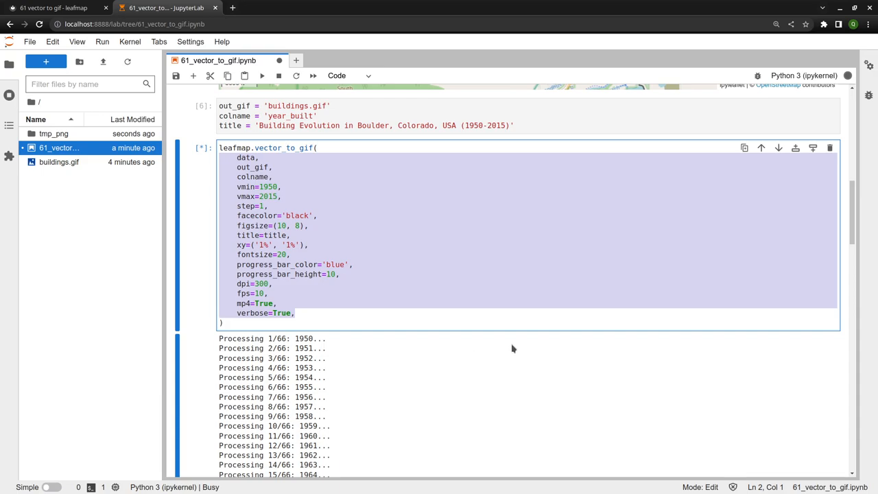
{"action": "scroll", "scroll_direction": "down", "scroll_amount": 3}
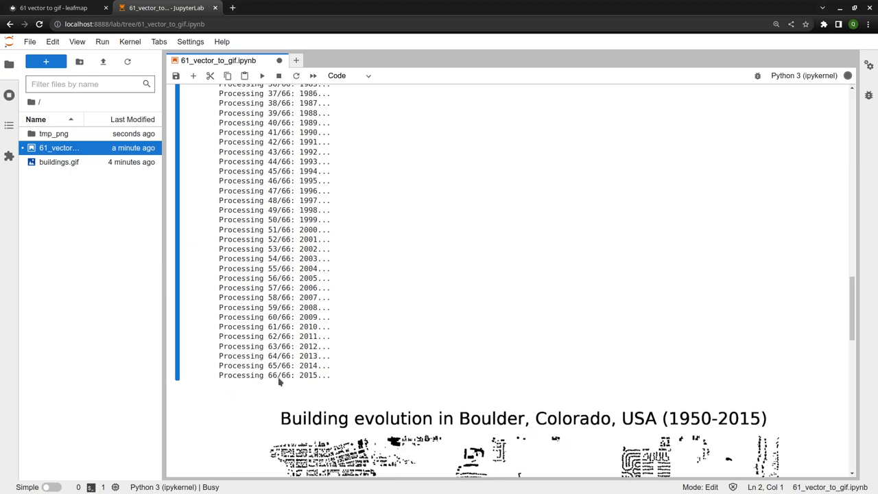
{"action": "scroll", "scroll_direction": "down", "scroll_amount": 3}
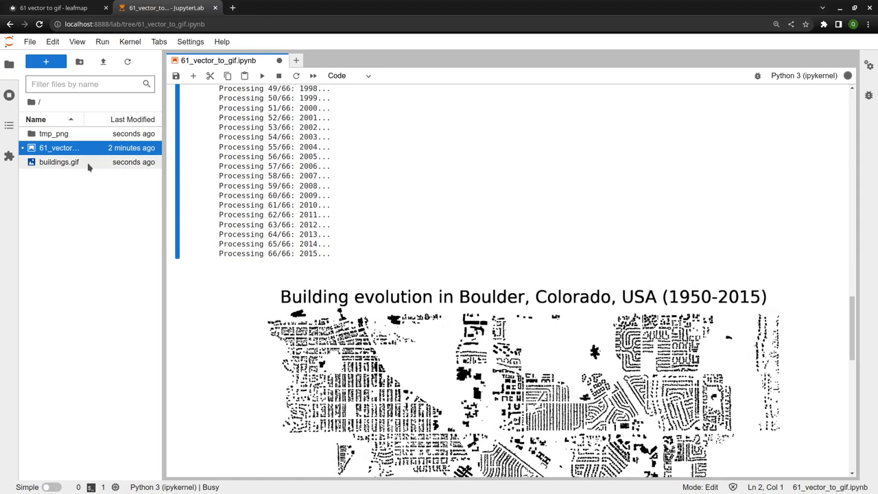
{"action": "scroll", "scroll_direction": "up", "scroll_amount": 3}
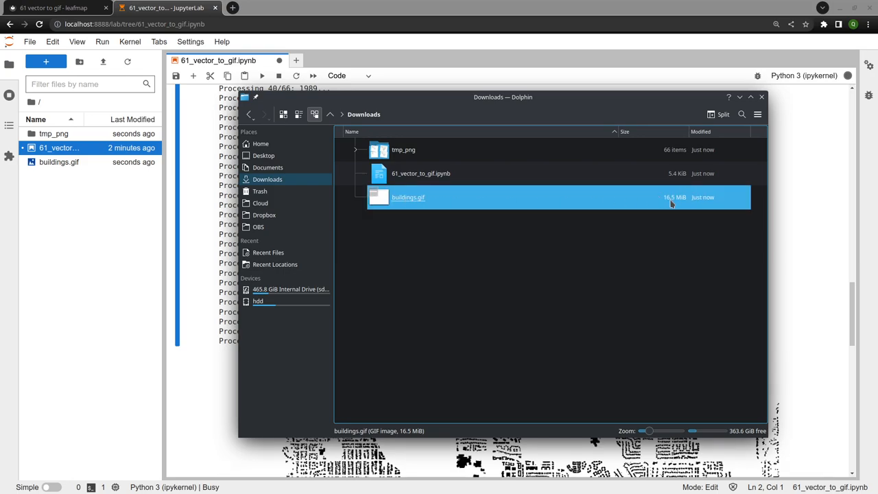
{"action": "mouse_move", "coordinate": [477, 264]}
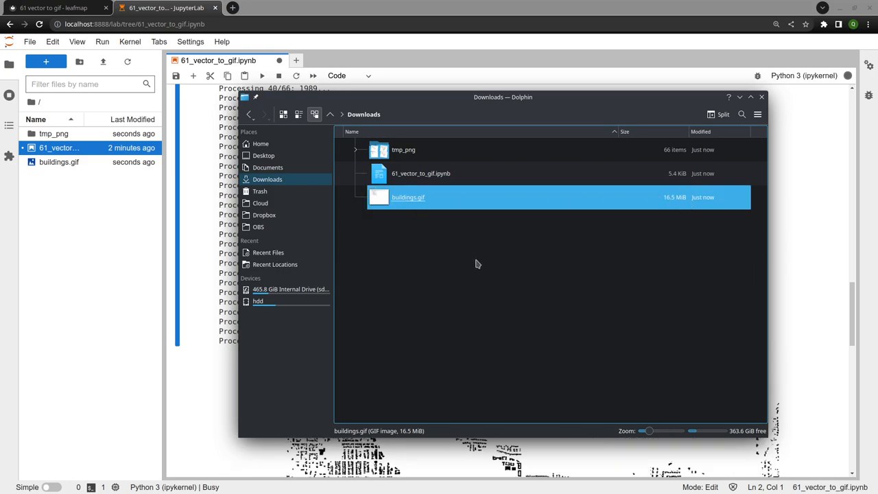
Preview buildings.gif in Gwenview, then close the viewer and Dolphin to return to the notebook
{"action": "double_click", "coordinate": [408, 198]}
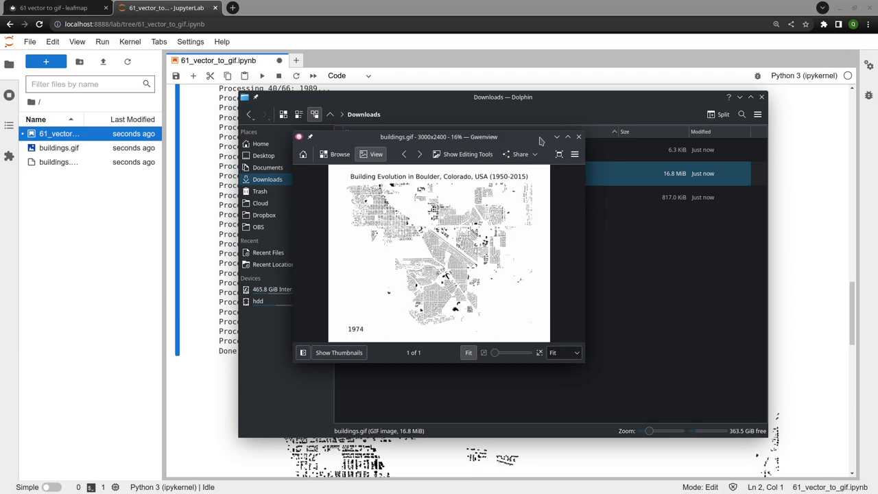
{"action": "left_click", "coordinate": [579, 138]}
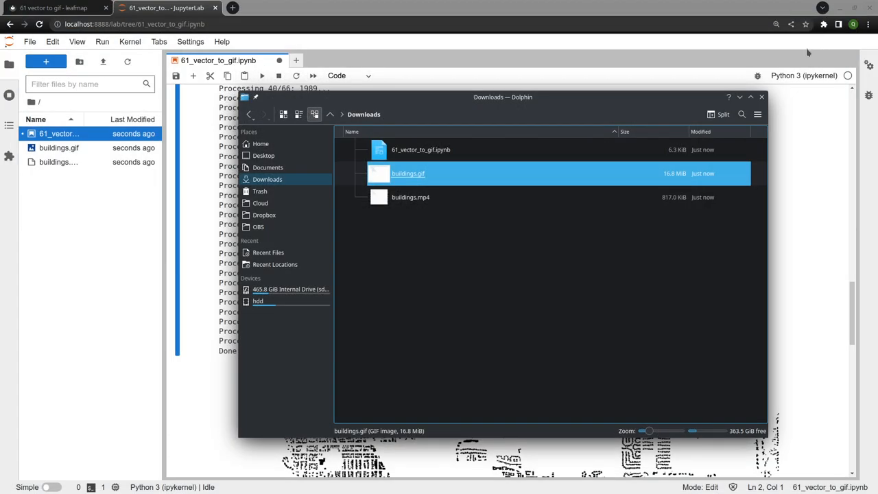
{"action": "left_click", "coordinate": [762, 96]}
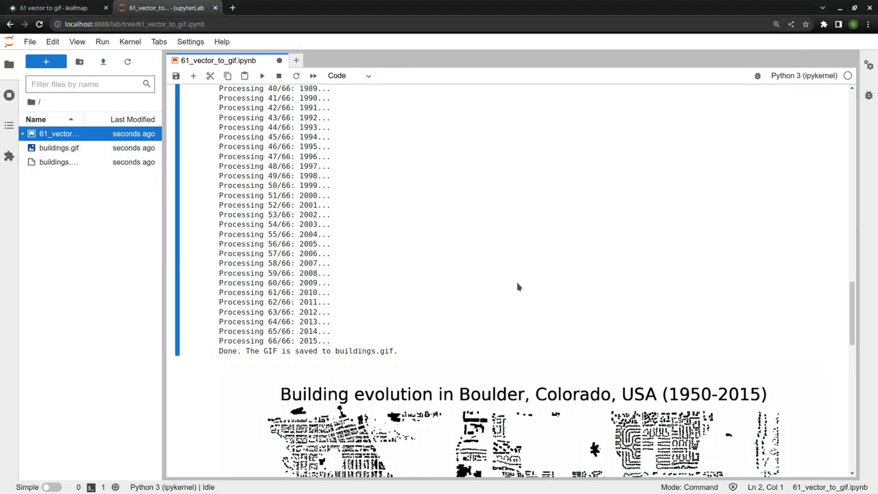